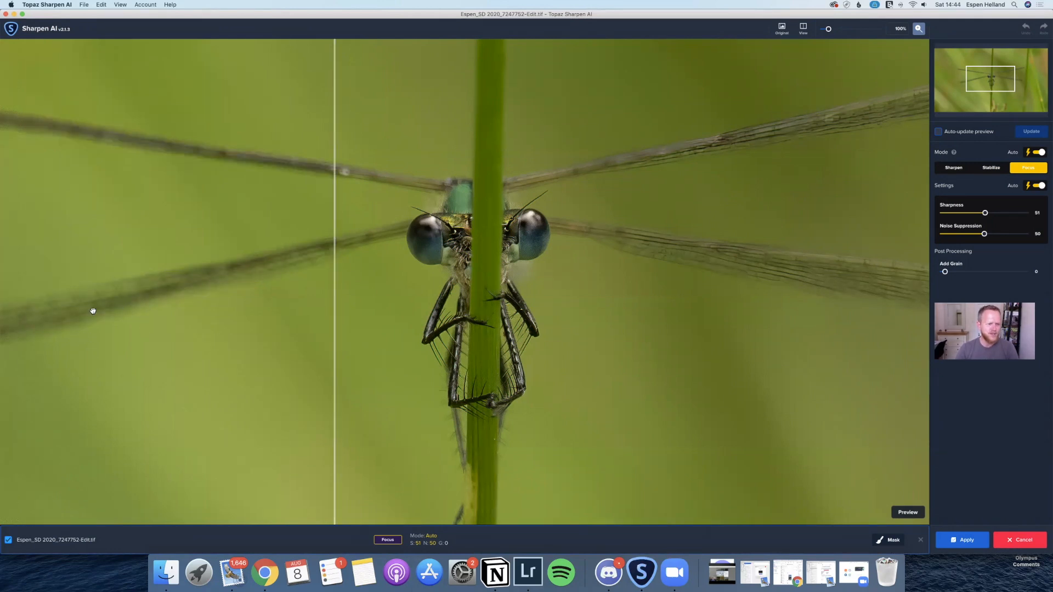
{"action": "mouse_move", "coordinate": [334, 197]}
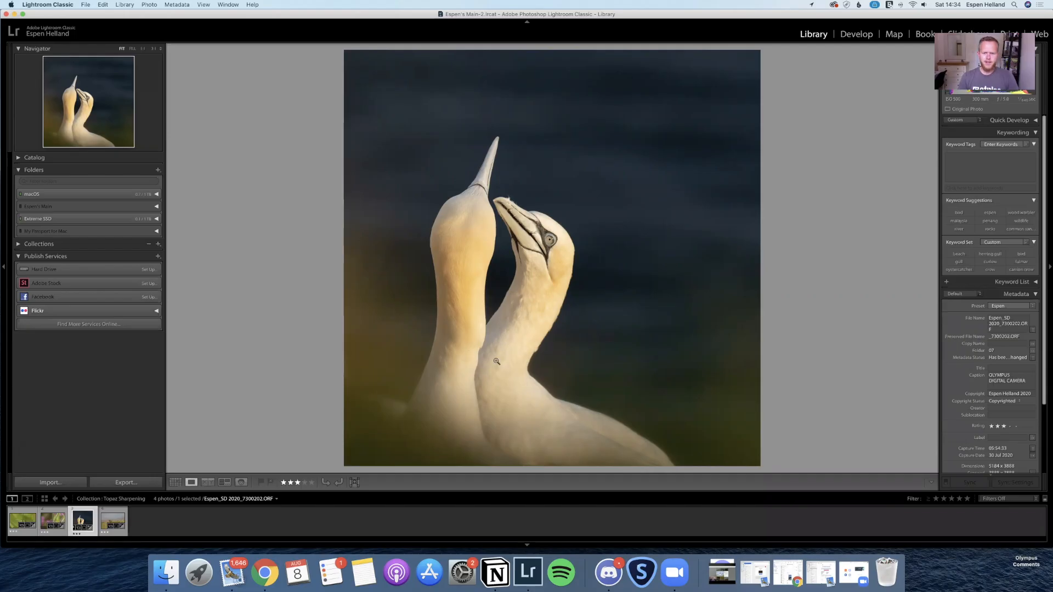
{"action": "mouse_move", "coordinate": [488, 228]}
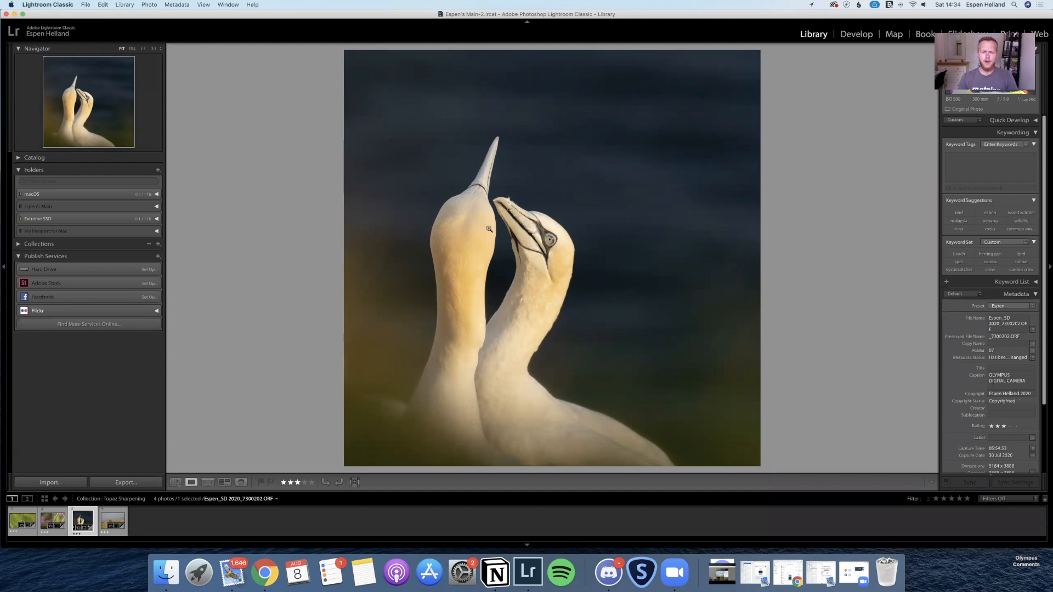
Select the gannet photo and show its Edit In menu listing Topaz Sharpen AI.
{"action": "left_click", "coordinate": [490, 228]}
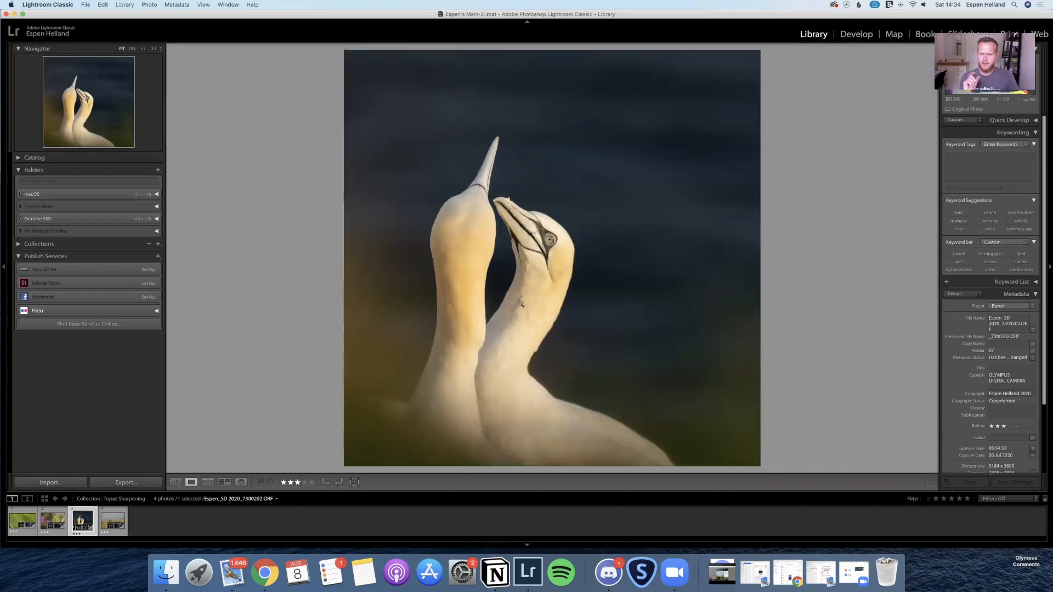
{"action": "mouse_move", "coordinate": [533, 314]}
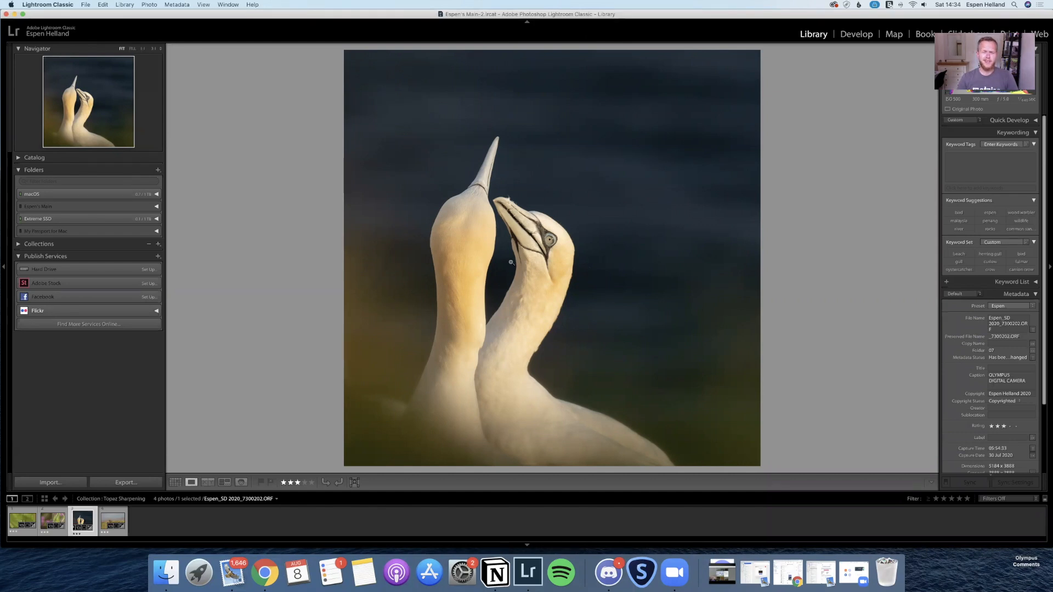
{"action": "right_click", "coordinate": [510, 262]}
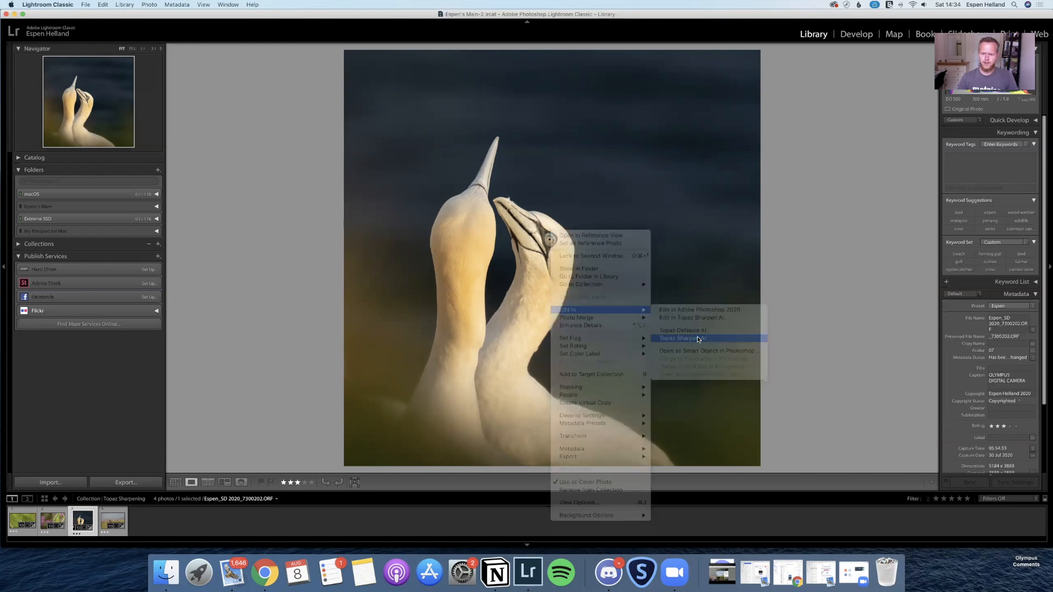
Send the gannet photo to Topaz Sharpen AI and set Focus mode with Mode Auto on.
{"action": "left_click", "coordinate": [679, 338]}
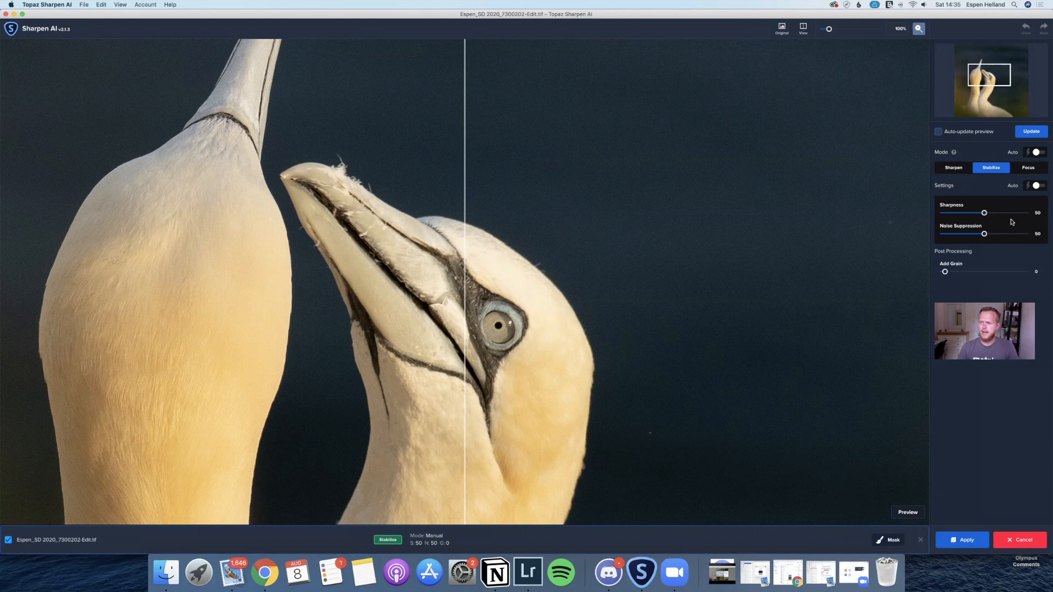
{"action": "mouse_move", "coordinate": [1016, 219]}
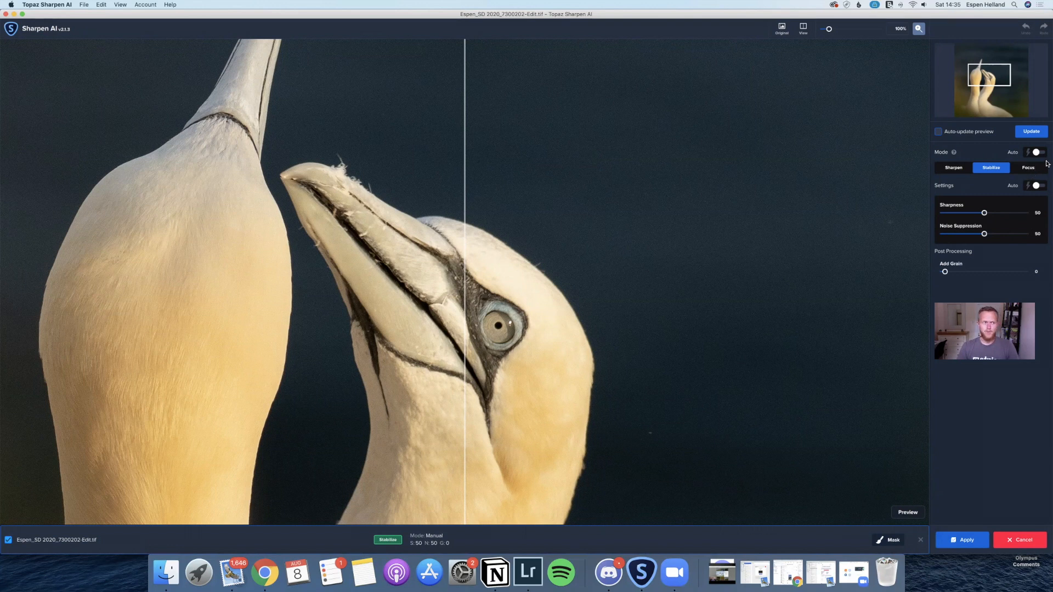
{"action": "mouse_move", "coordinate": [66, 46]}
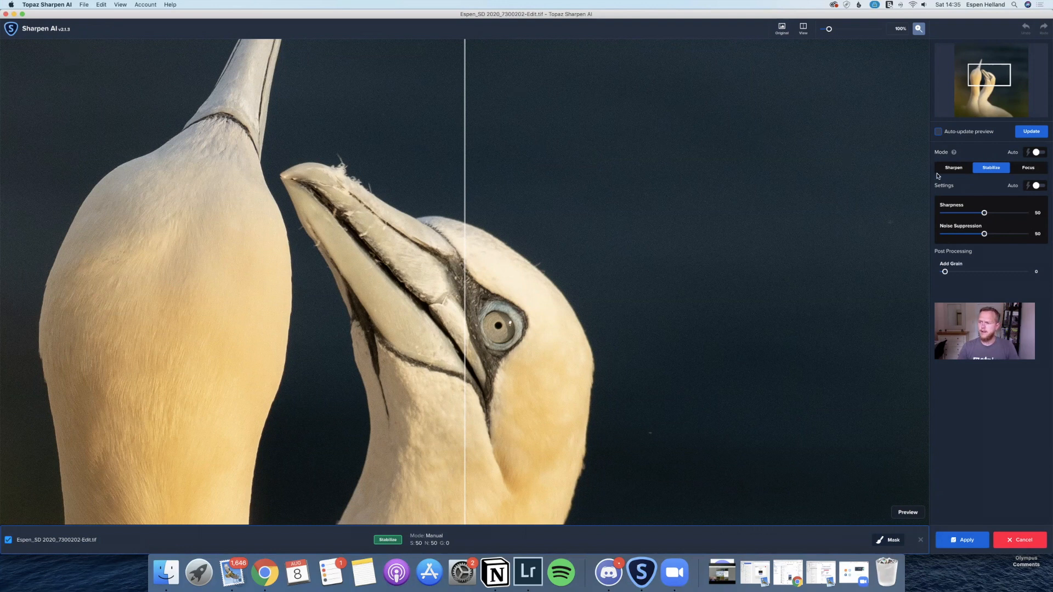
{"action": "left_click", "coordinate": [1035, 152]}
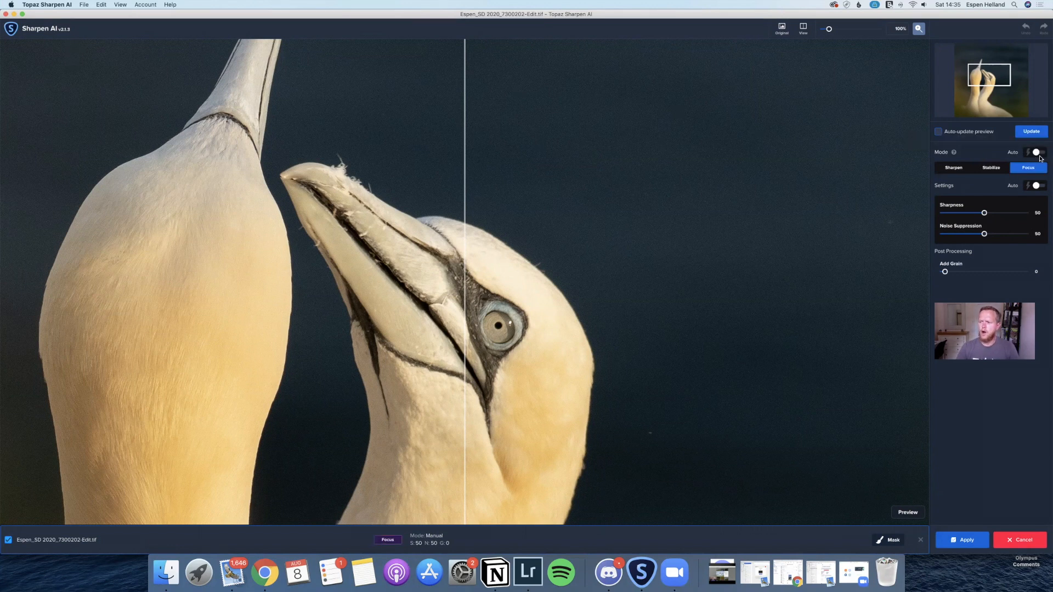
{"action": "left_click", "coordinate": [1036, 152]}
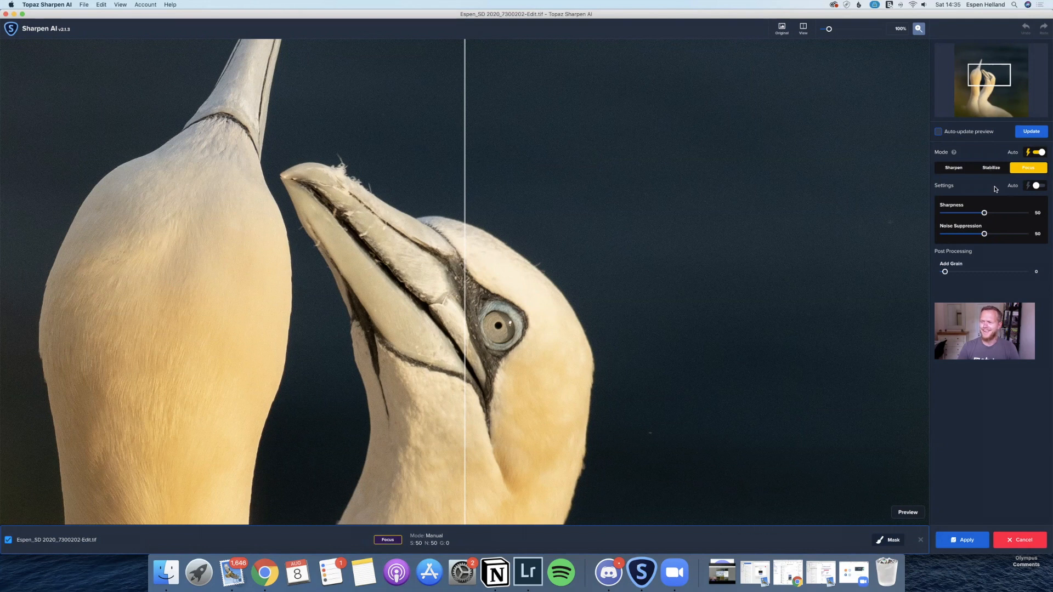
{"action": "mouse_move", "coordinate": [1047, 176]}
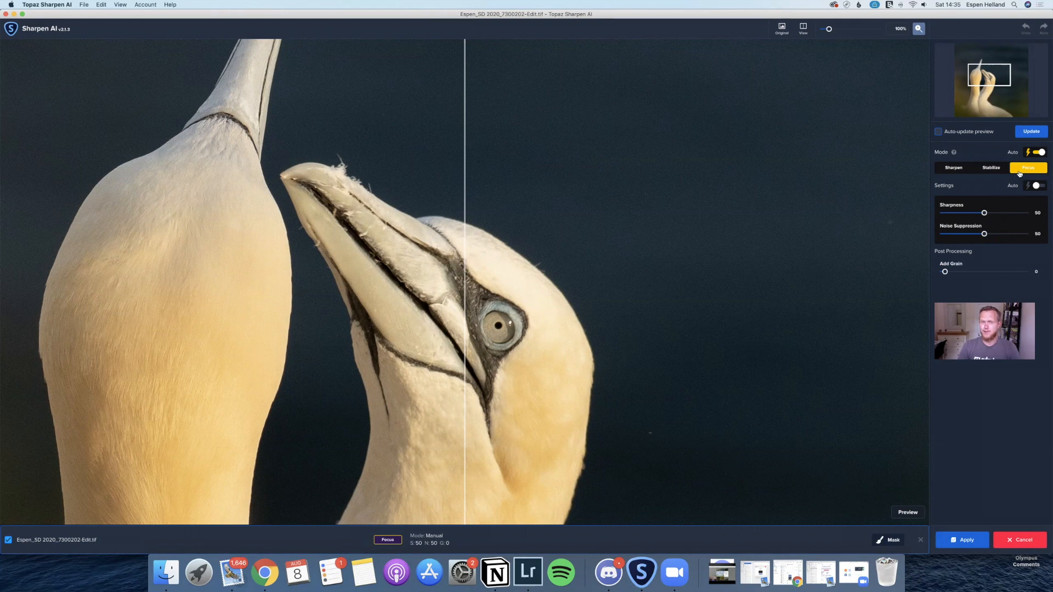
{"action": "mouse_move", "coordinate": [1020, 168]}
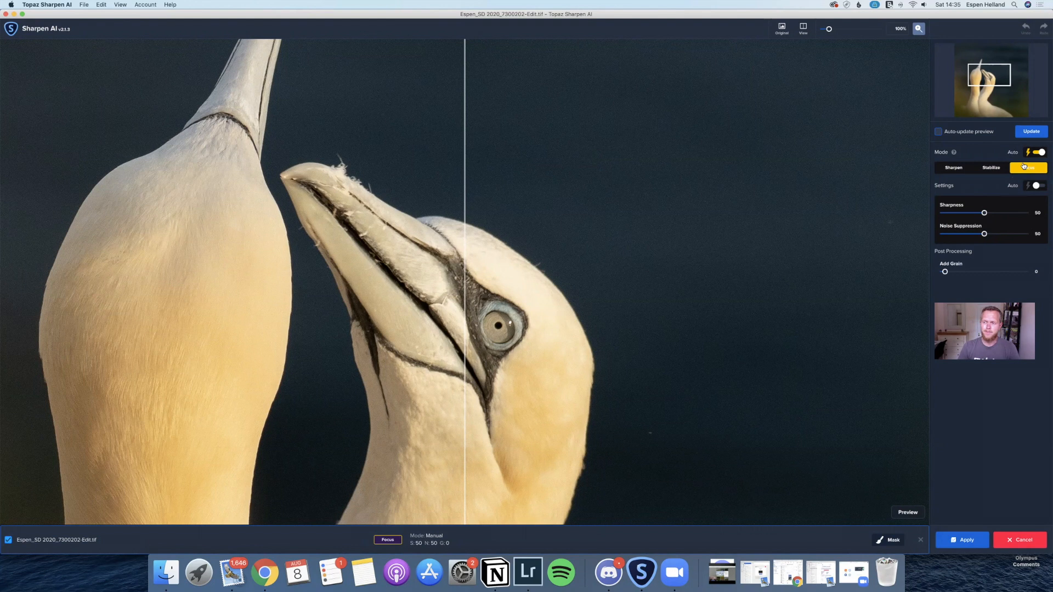
{"action": "left_click", "coordinate": [1035, 186]}
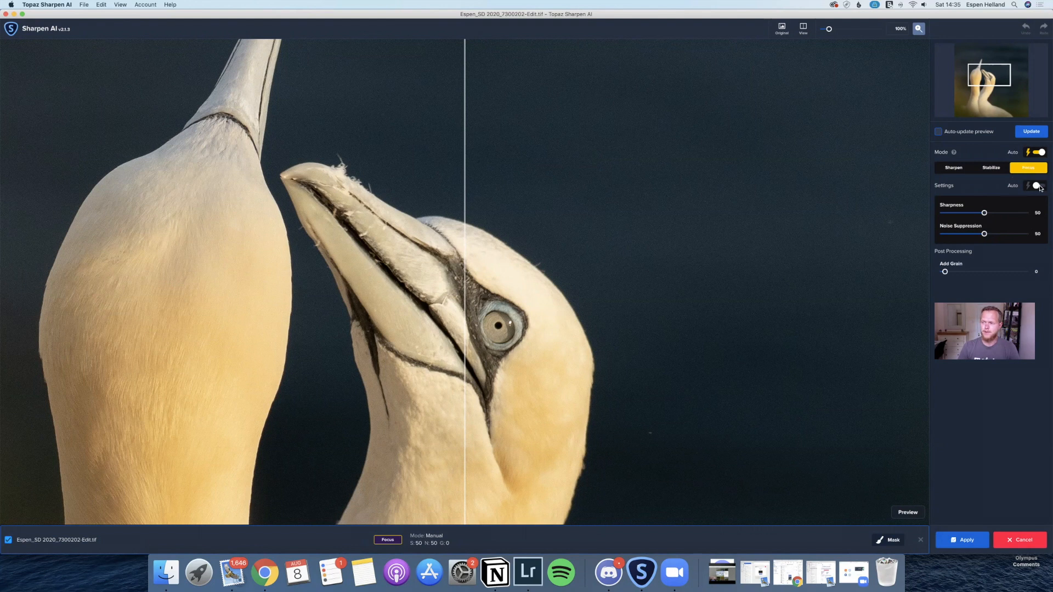
Turn on Settings Auto so sharpness becomes 40 and noise suppression 37.
{"action": "left_click", "coordinate": [1038, 185]}
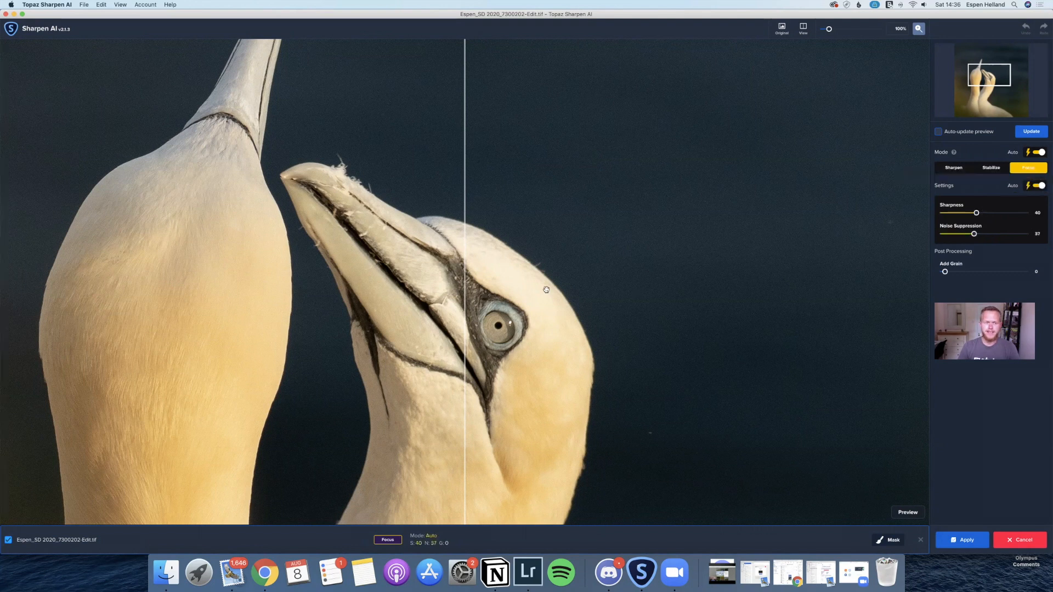
{"action": "mouse_move", "coordinate": [600, 294]}
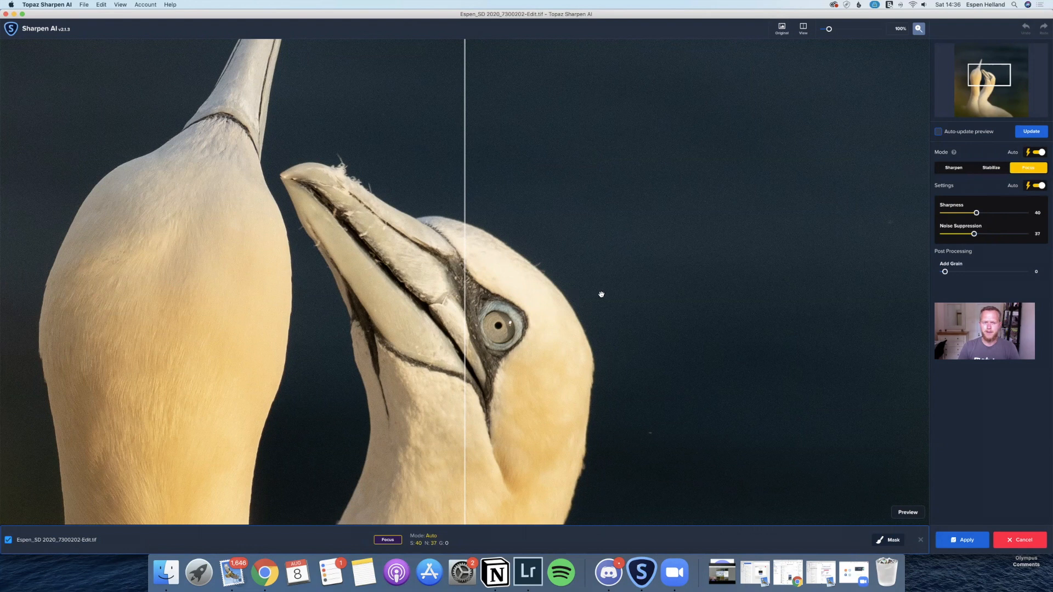
{"action": "mouse_move", "coordinate": [1026, 226]}
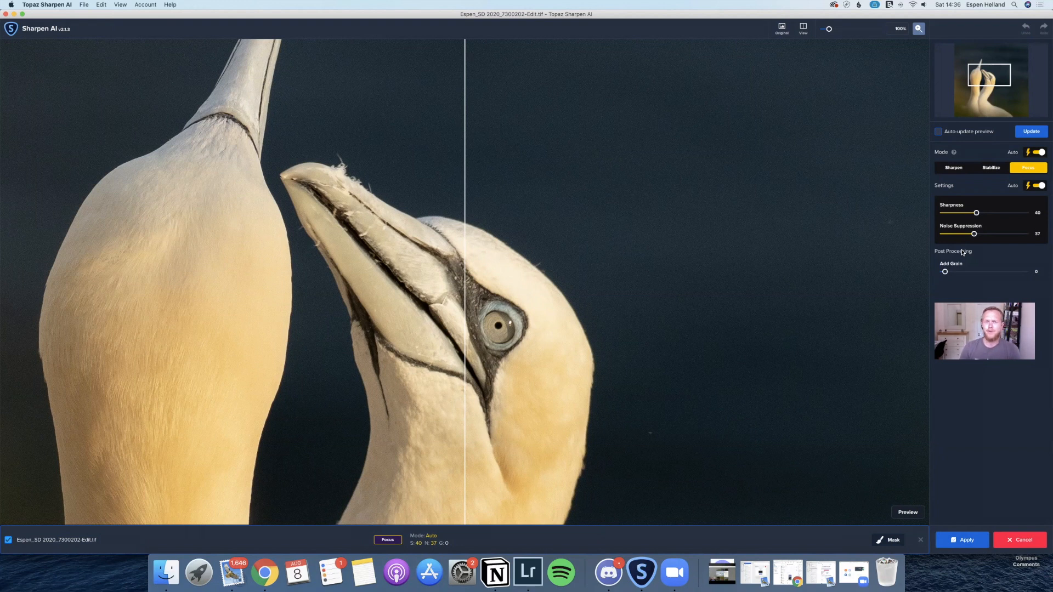
{"action": "mouse_move", "coordinate": [960, 256]}
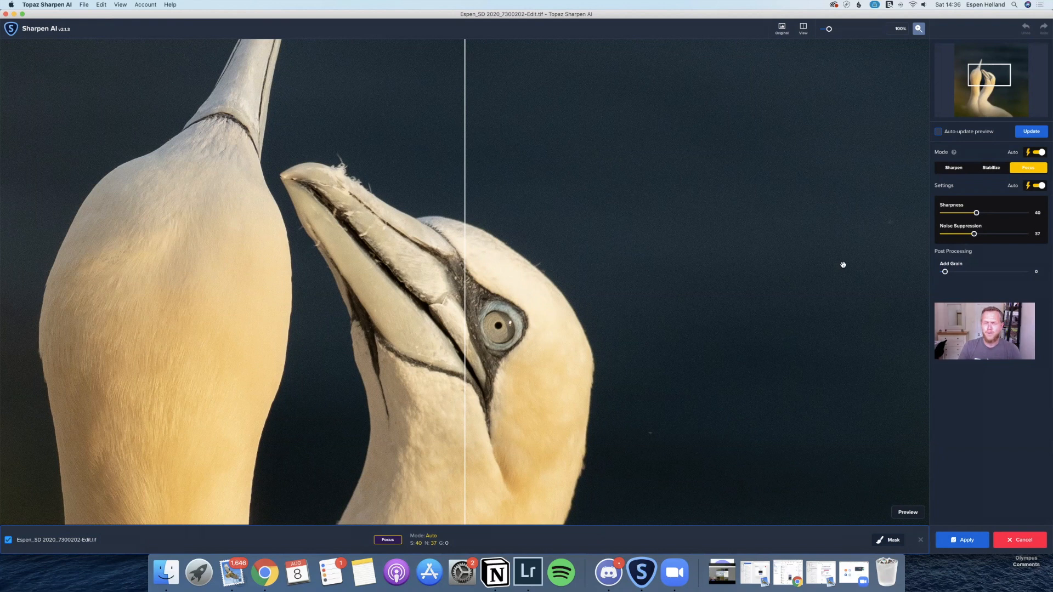
{"action": "mouse_move", "coordinate": [1037, 219]}
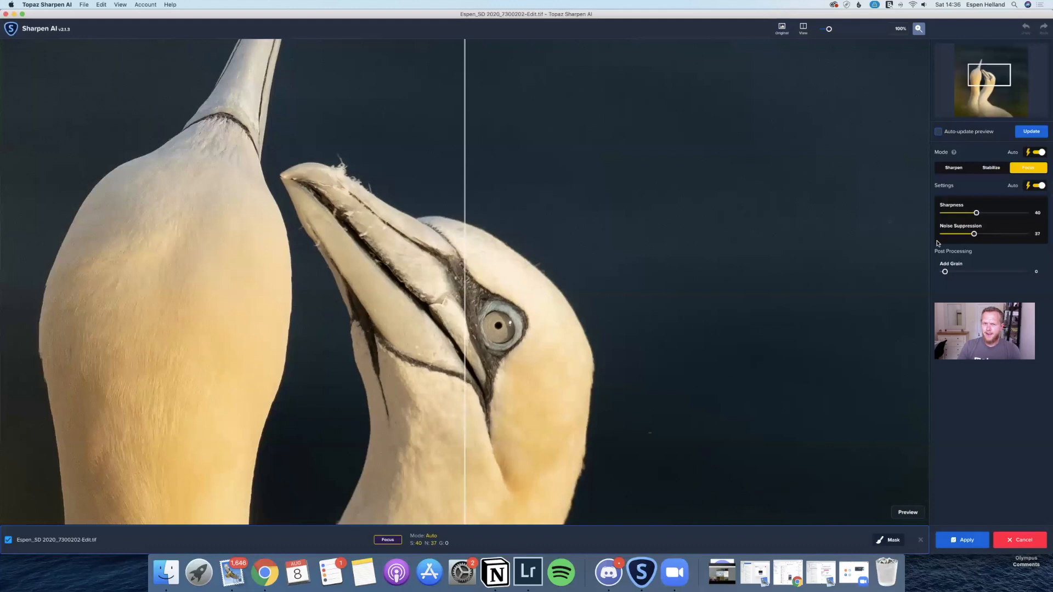
{"action": "mouse_move", "coordinate": [632, 361]}
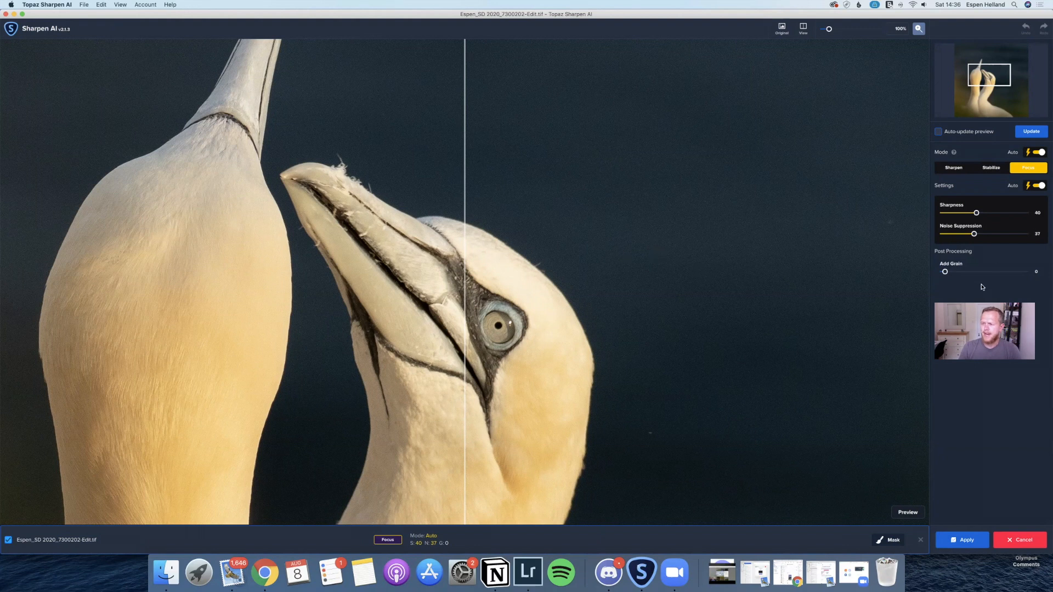
{"action": "mouse_move", "coordinate": [1027, 161]}
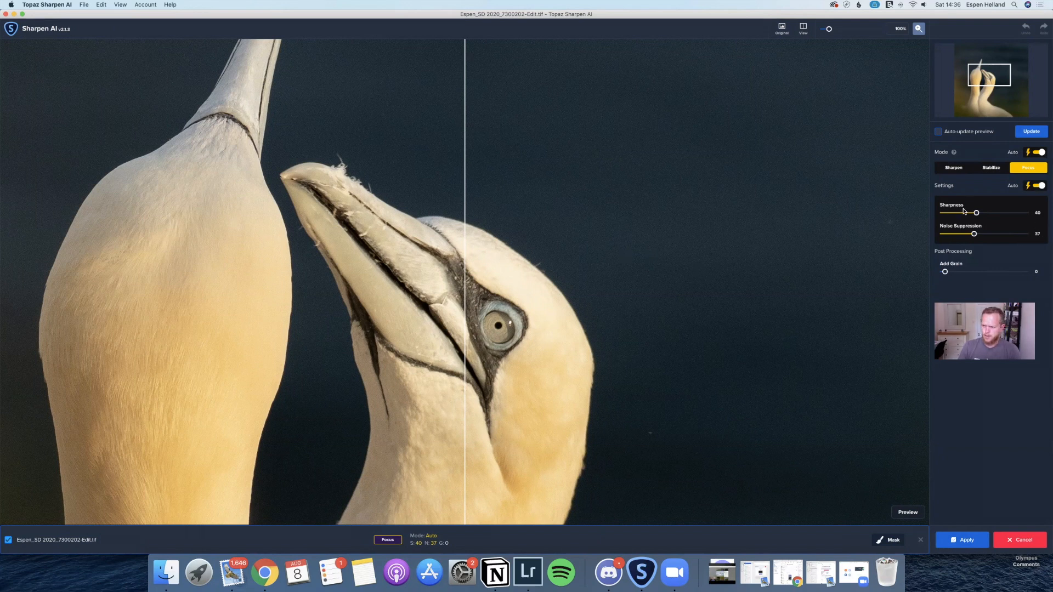
{"action": "mouse_move", "coordinate": [1014, 581]}
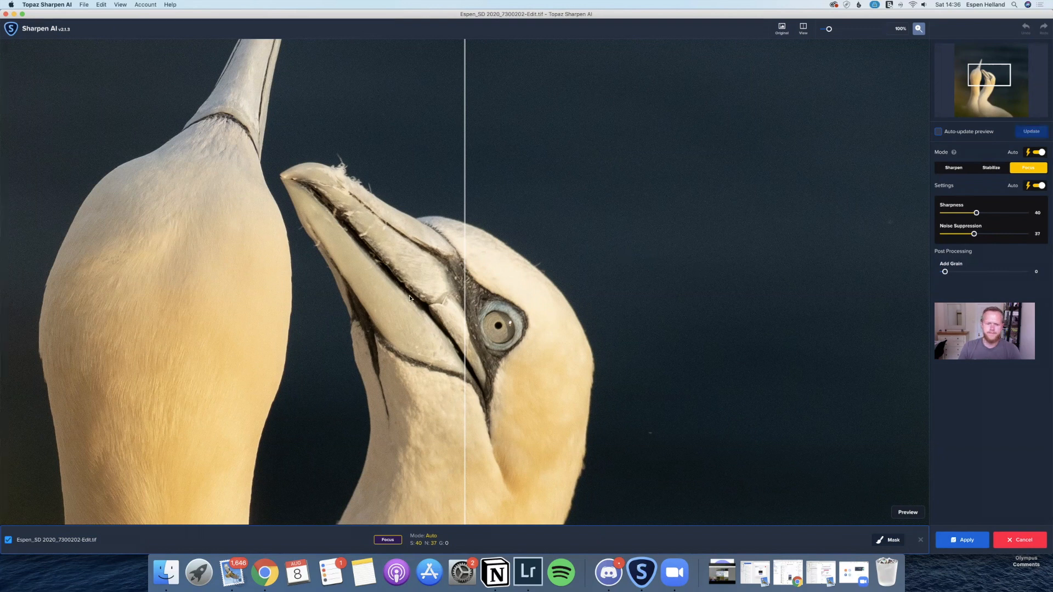
{"action": "left_click", "coordinate": [1031, 131]}
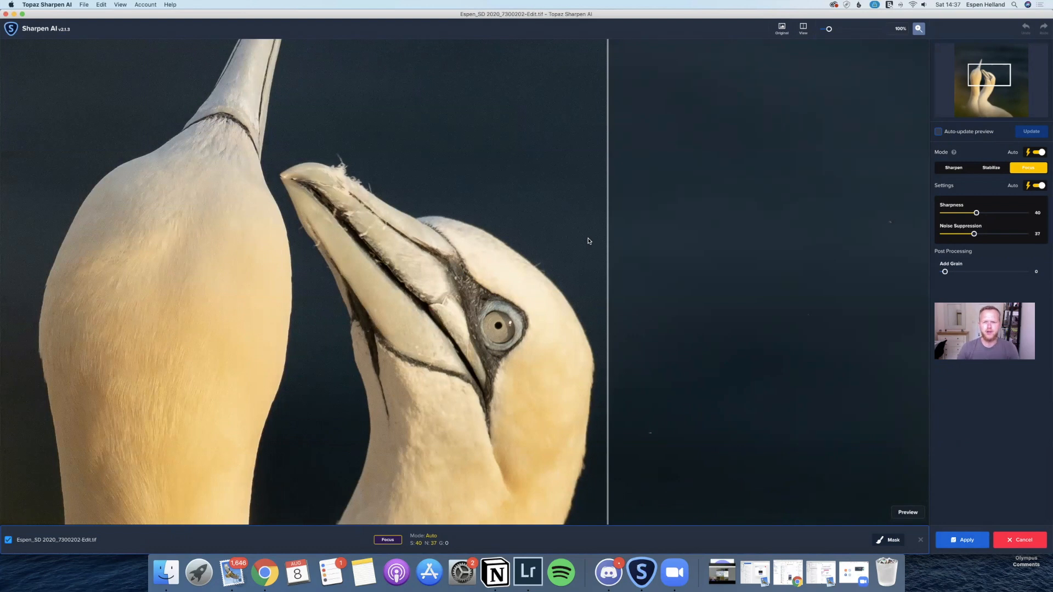
{"action": "mouse_move", "coordinate": [594, 248]}
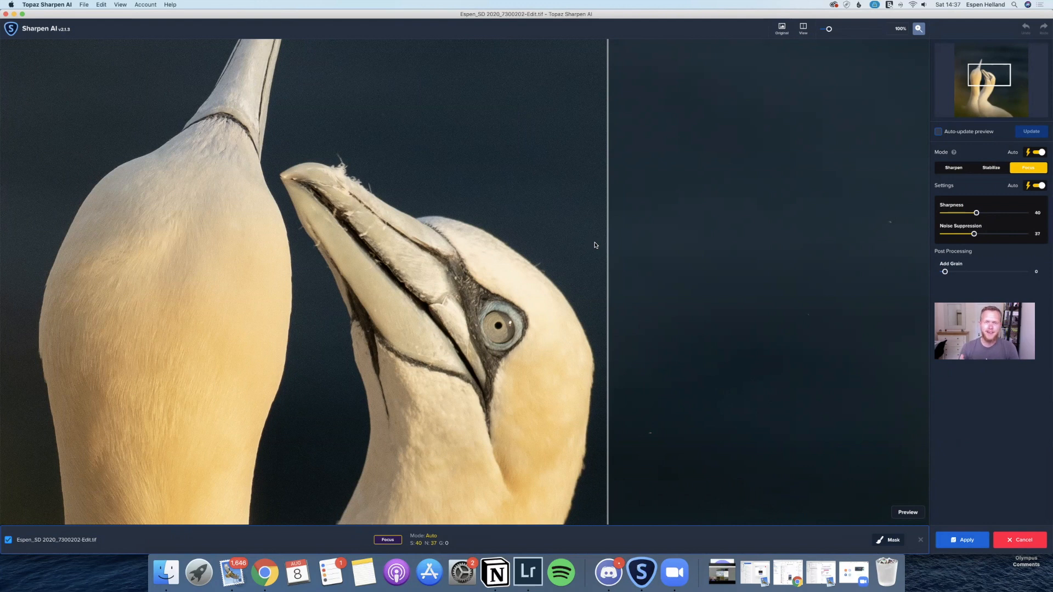
{"action": "mouse_move", "coordinate": [618, 170]}
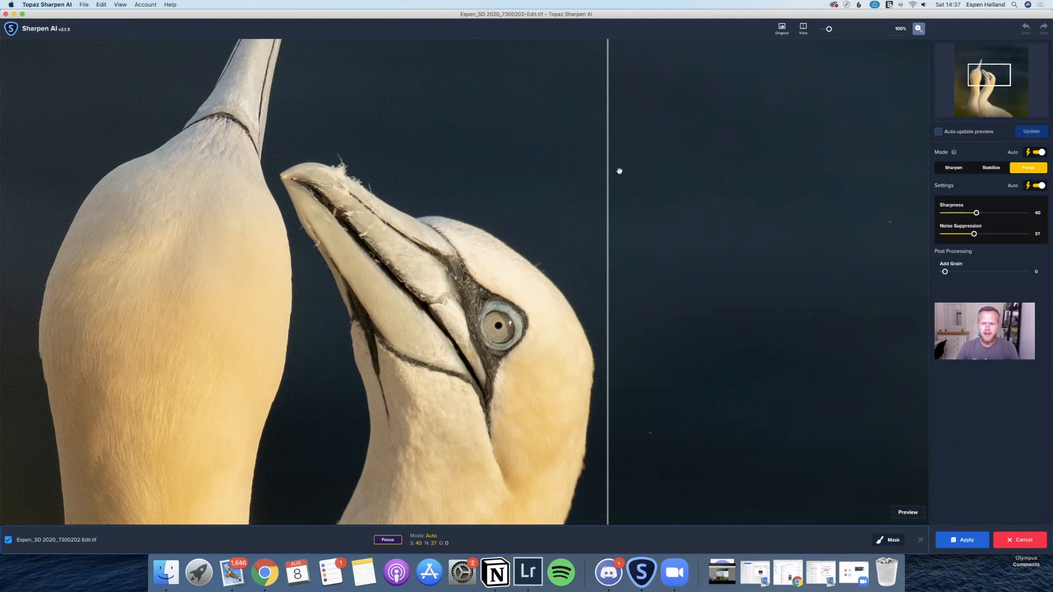
{"action": "mouse_move", "coordinate": [613, 79]}
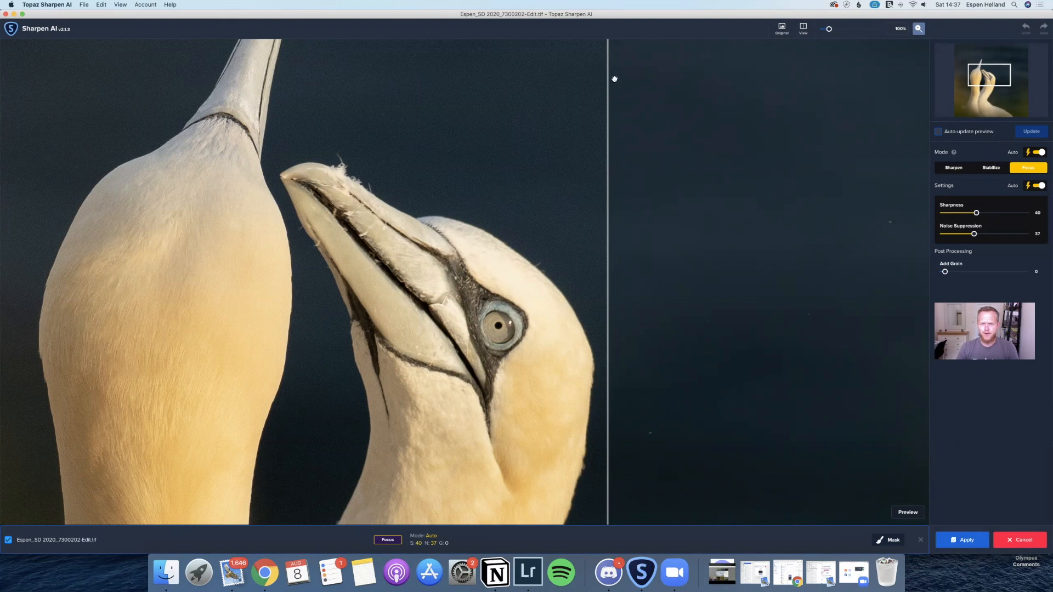
{"action": "mouse_move", "coordinate": [604, 102]}
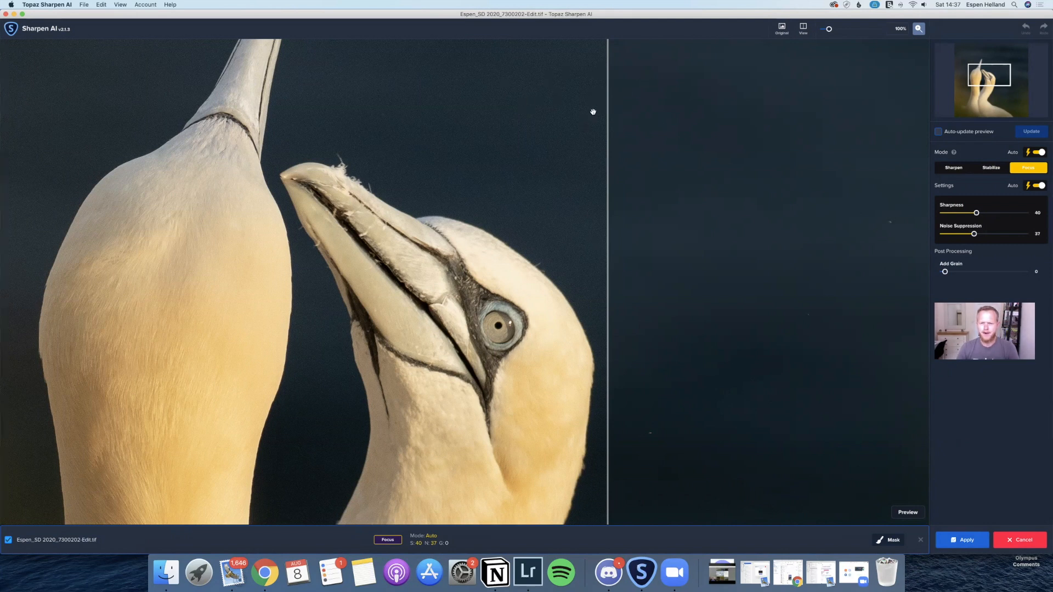
{"action": "mouse_move", "coordinate": [527, 125]}
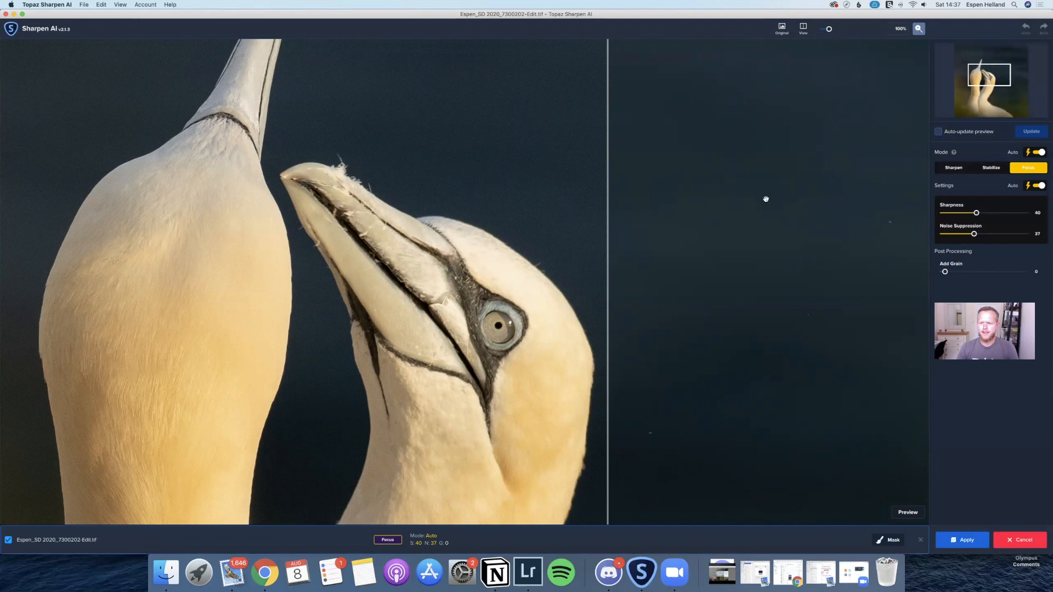
{"action": "mouse_move", "coordinate": [739, 182]}
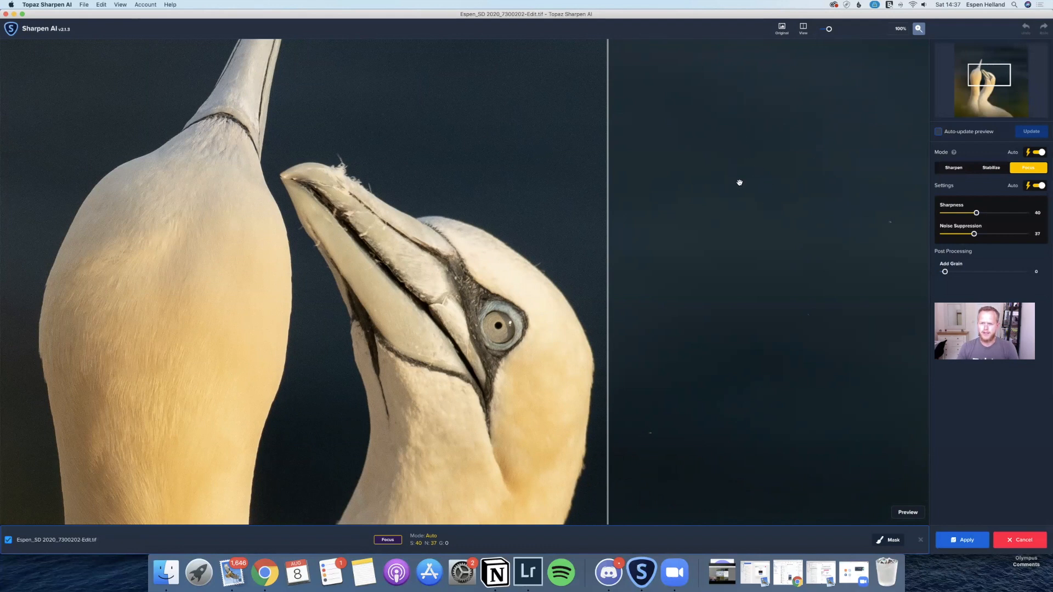
{"action": "mouse_move", "coordinate": [601, 57]}
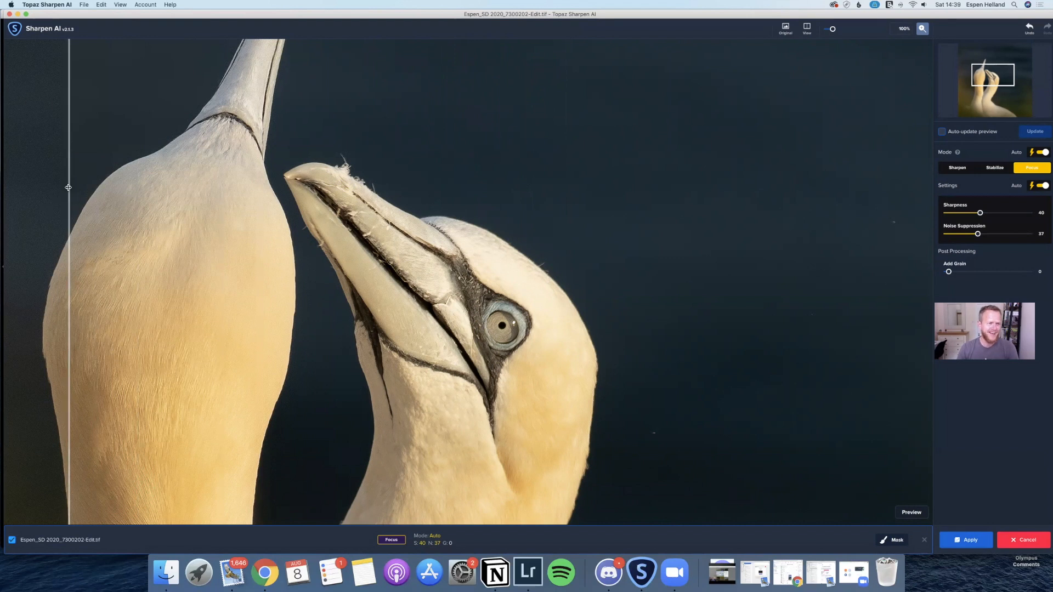
{"action": "mouse_move", "coordinate": [65, 149]}
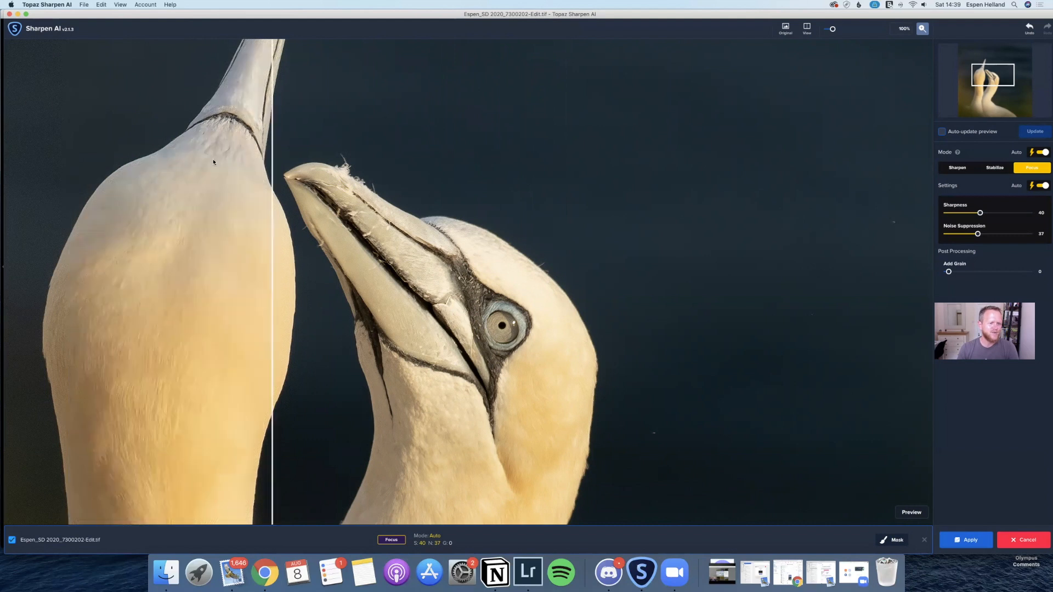
{"action": "left_click_drag", "start_coordinate": [272, 268], "coordinate": [430, 269]}
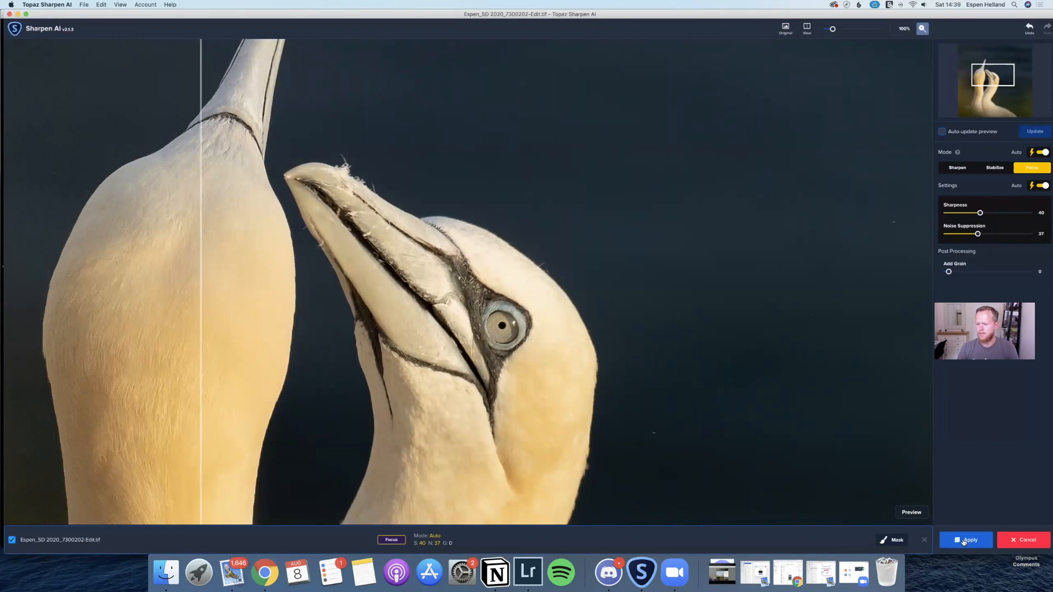
Apply the gannet sharpening in Sharpen AI and return to Lightroom Classic.
{"action": "left_click", "coordinate": [965, 540]}
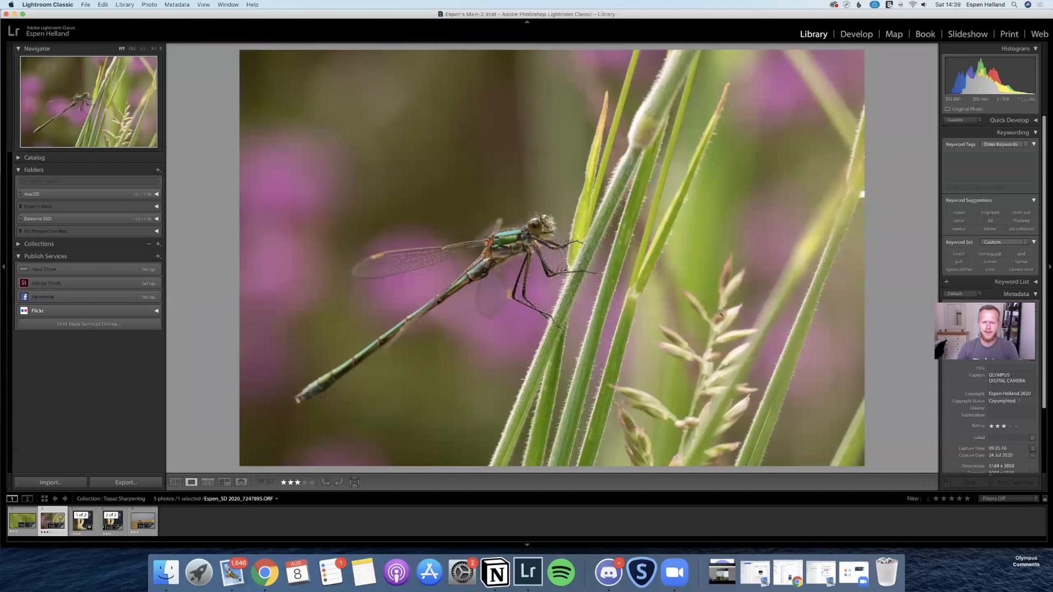
{"action": "mouse_move", "coordinate": [530, 272]}
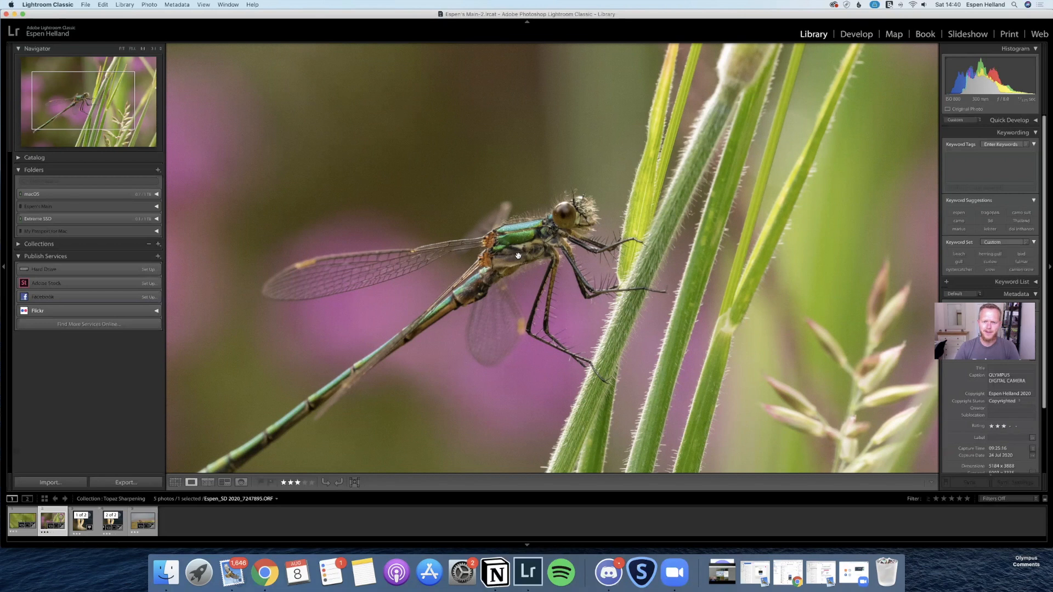
{"action": "mouse_move", "coordinate": [514, 248]}
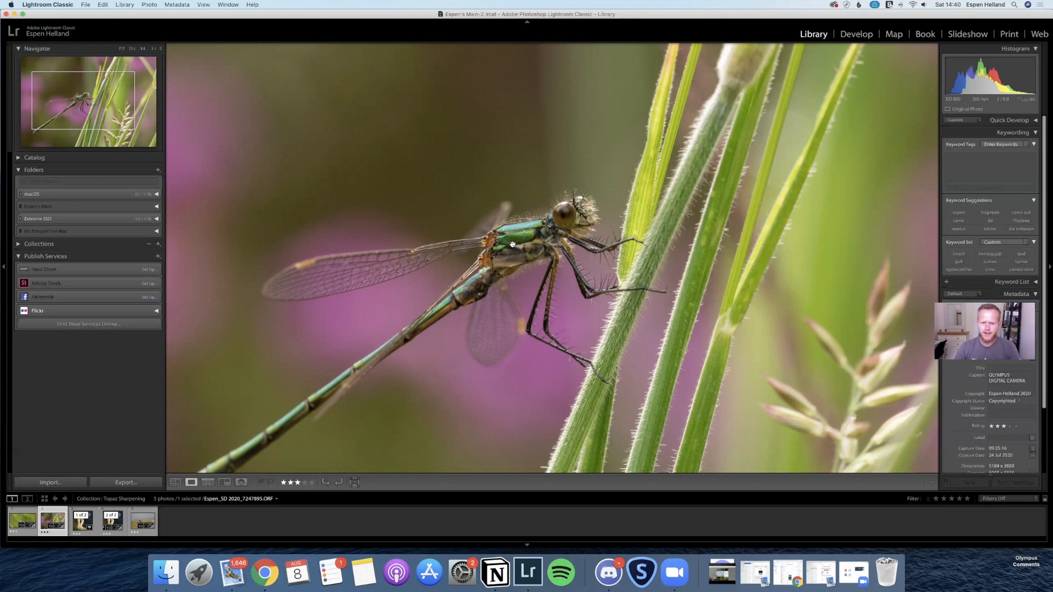
{"action": "mouse_move", "coordinate": [419, 283]}
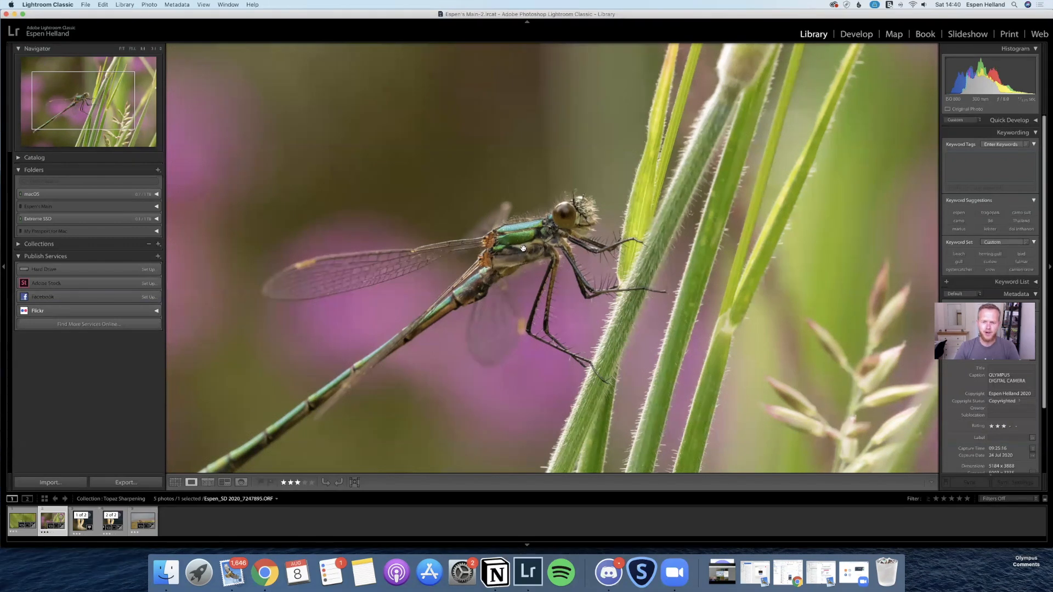
{"action": "mouse_move", "coordinate": [663, 110]}
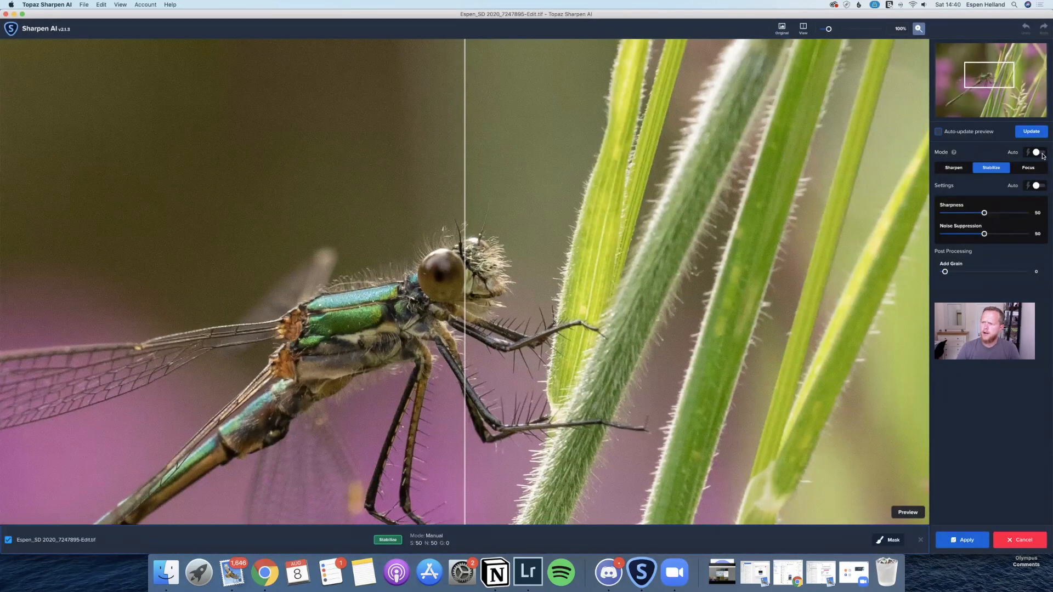
Enable Mode Auto and Settings Auto (sharpness 56, noise 57), then update the damselfly preview.
{"action": "left_click", "coordinate": [1028, 168]}
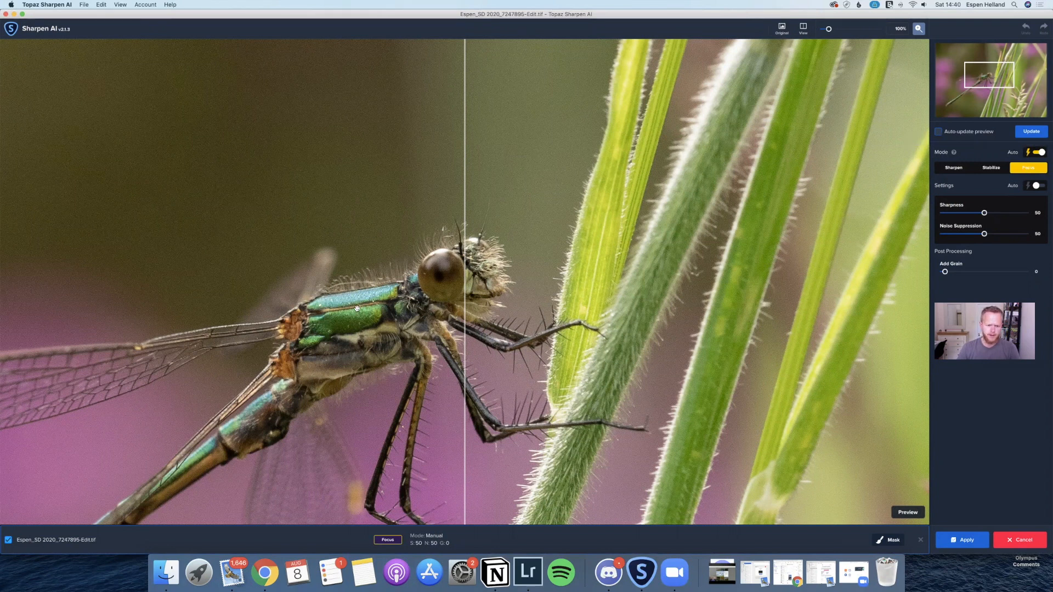
{"action": "mouse_move", "coordinate": [425, 308]}
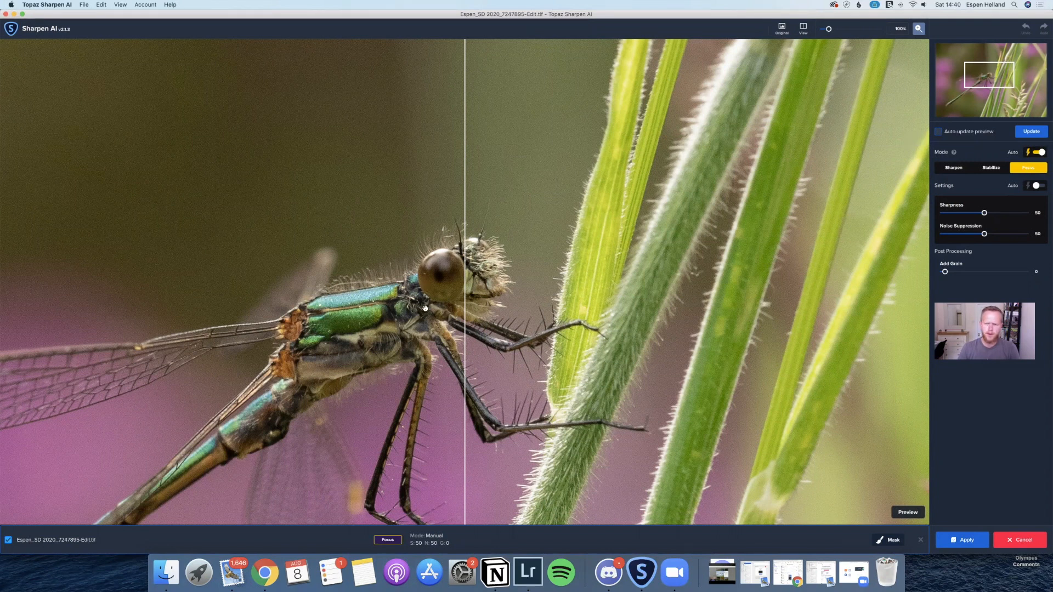
{"action": "left_click", "coordinate": [1037, 186]}
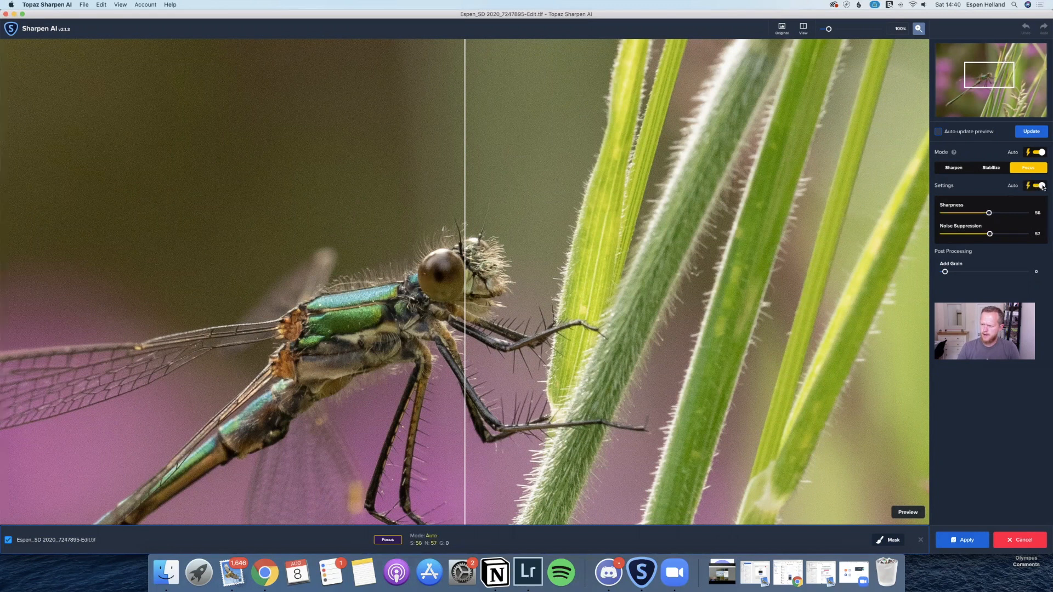
{"action": "left_click", "coordinate": [1031, 131]}
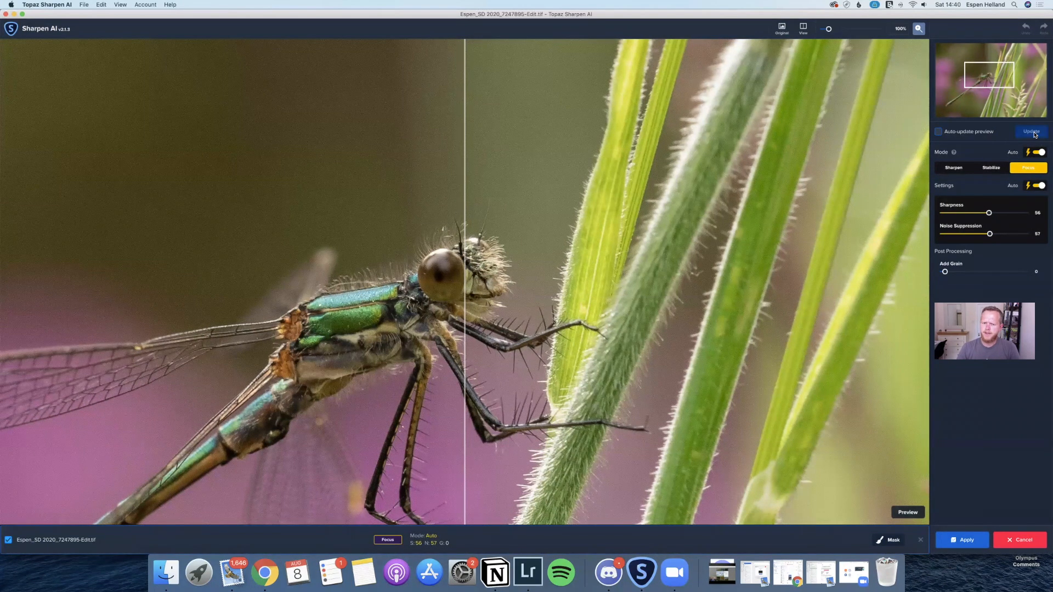
{"action": "left_click", "coordinate": [1030, 131]}
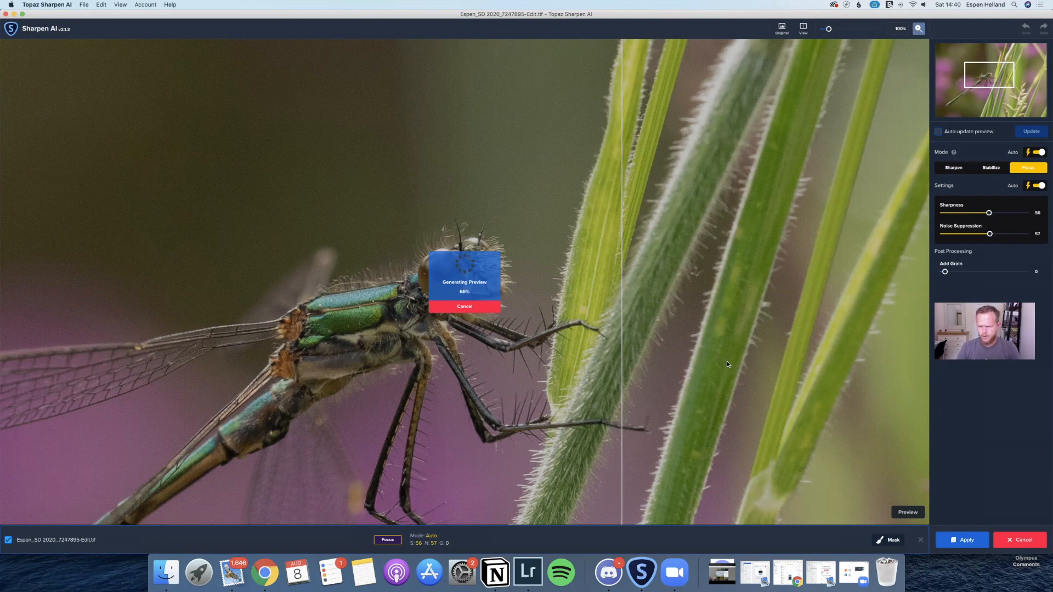
{"action": "mouse_move", "coordinate": [698, 374]}
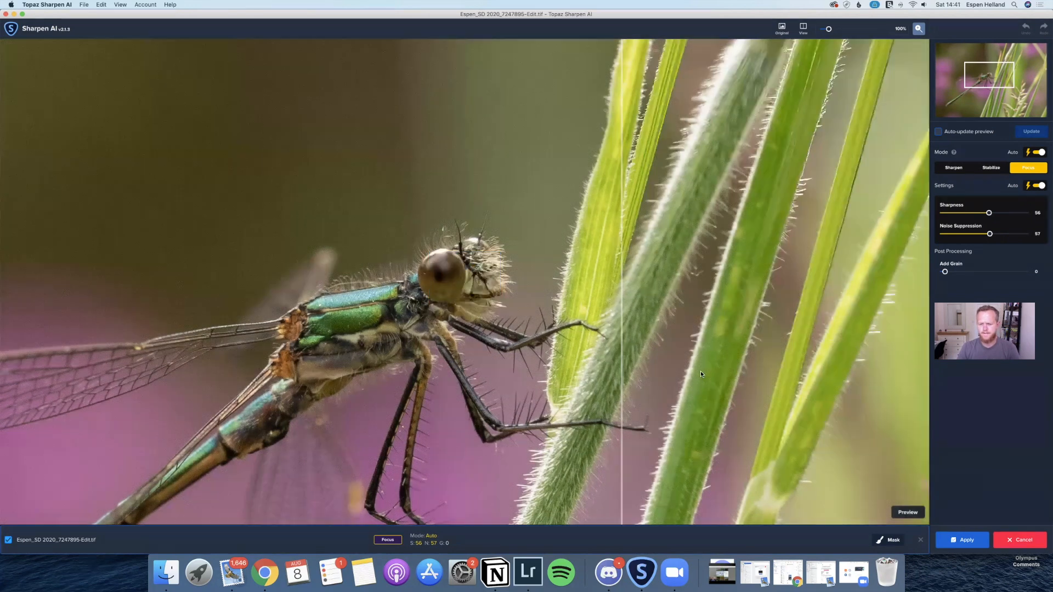
{"action": "mouse_move", "coordinate": [759, 165]}
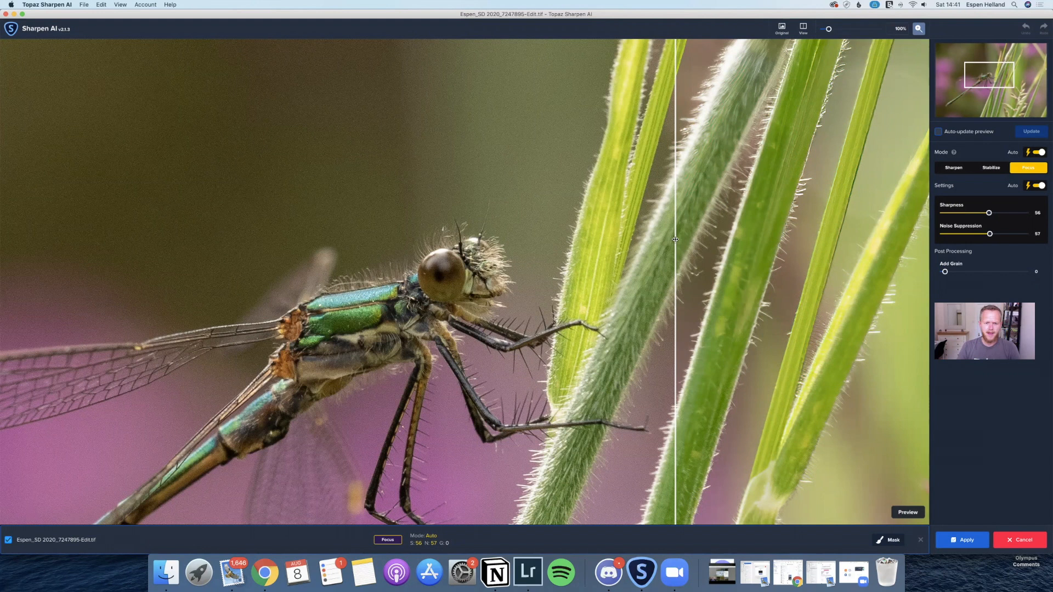
{"action": "mouse_move", "coordinate": [675, 214]}
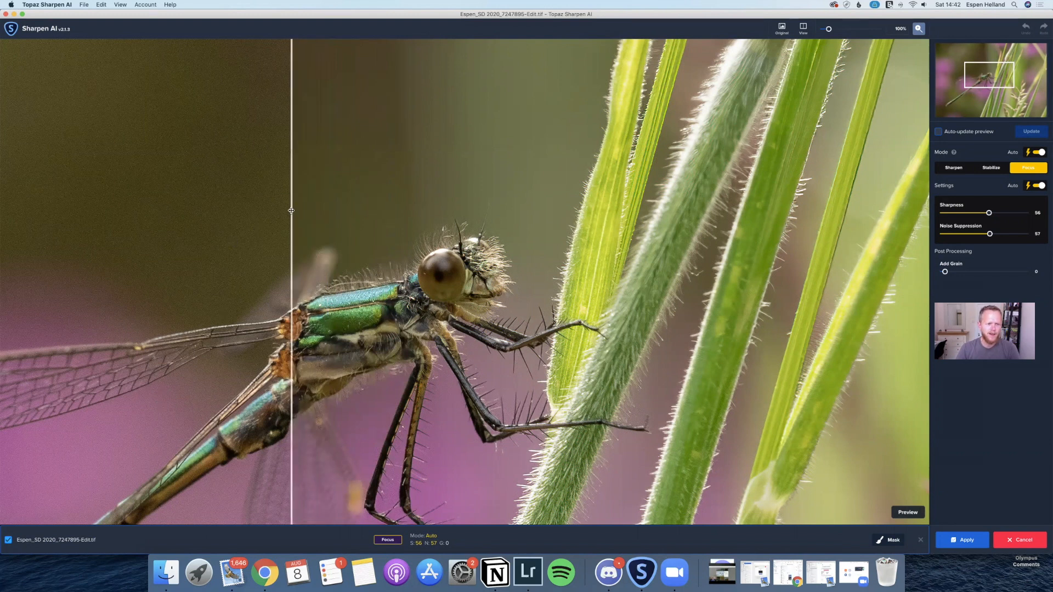
{"action": "left_click_drag", "start_coordinate": [291, 211], "coordinate": [77, 228]}
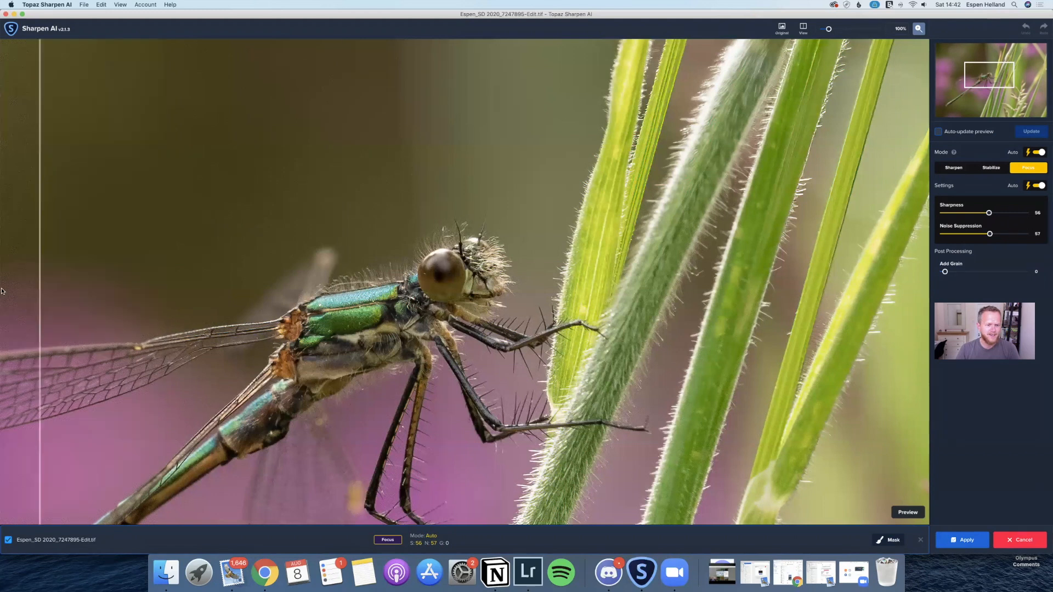
{"action": "mouse_move", "coordinate": [80, 315]}
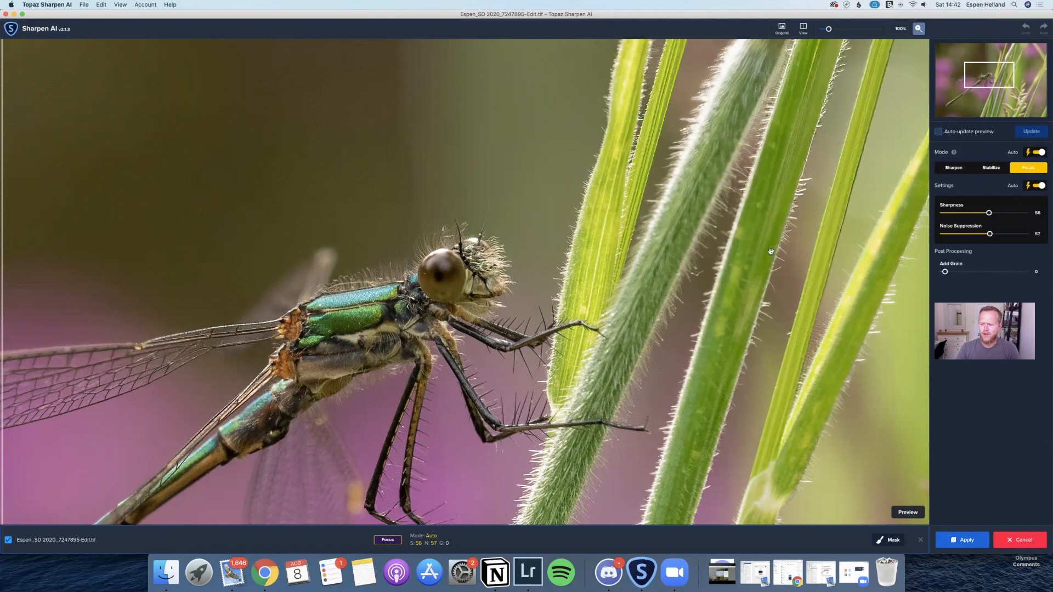
{"action": "mouse_move", "coordinate": [994, 461]}
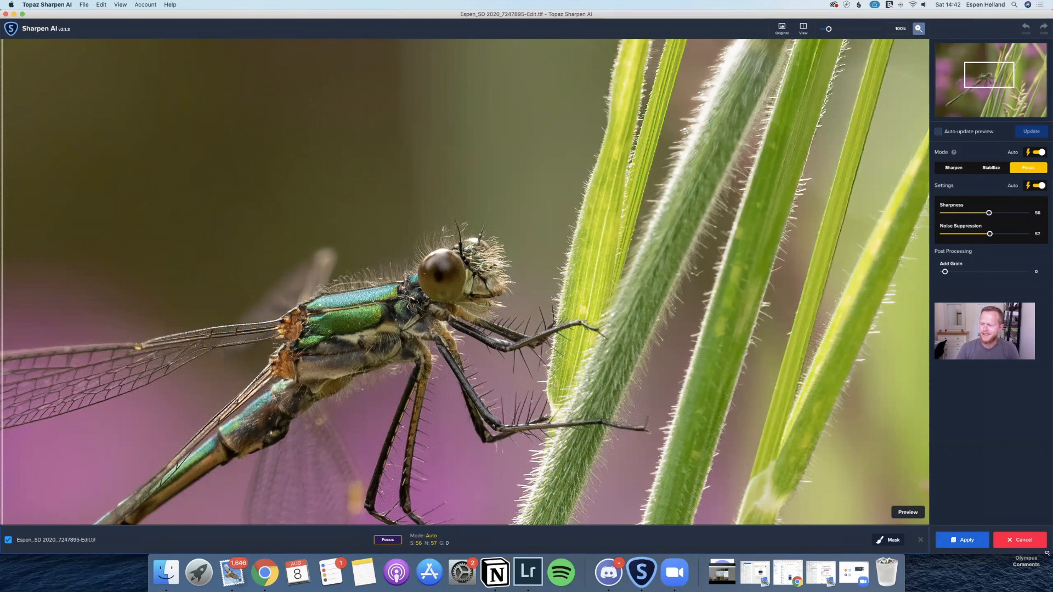
{"action": "left_click", "coordinate": [527, 572]}
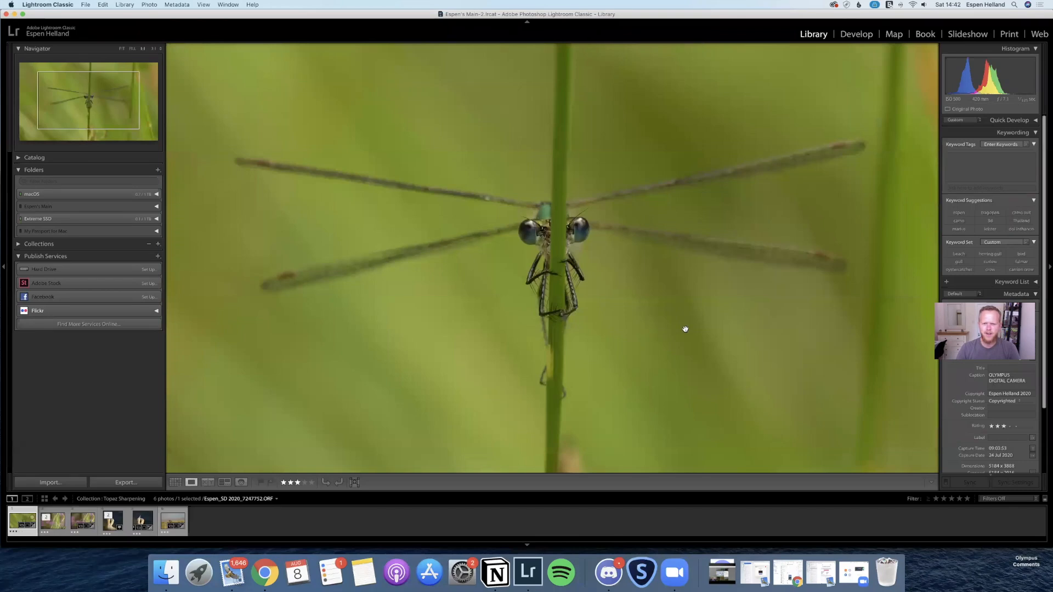
{"action": "mouse_move", "coordinate": [589, 216]}
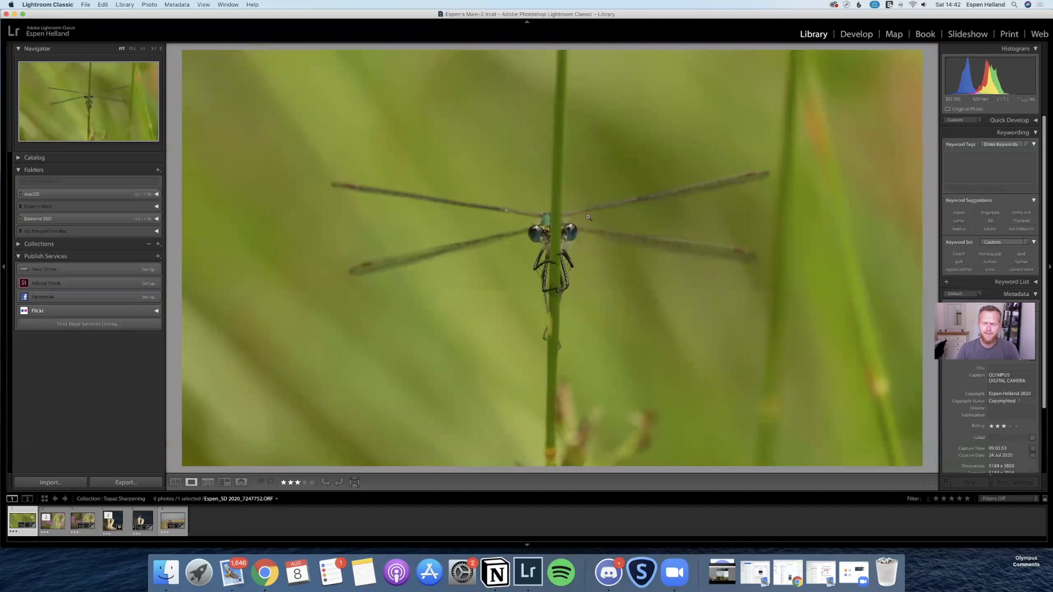
{"action": "mouse_move", "coordinate": [593, 273]}
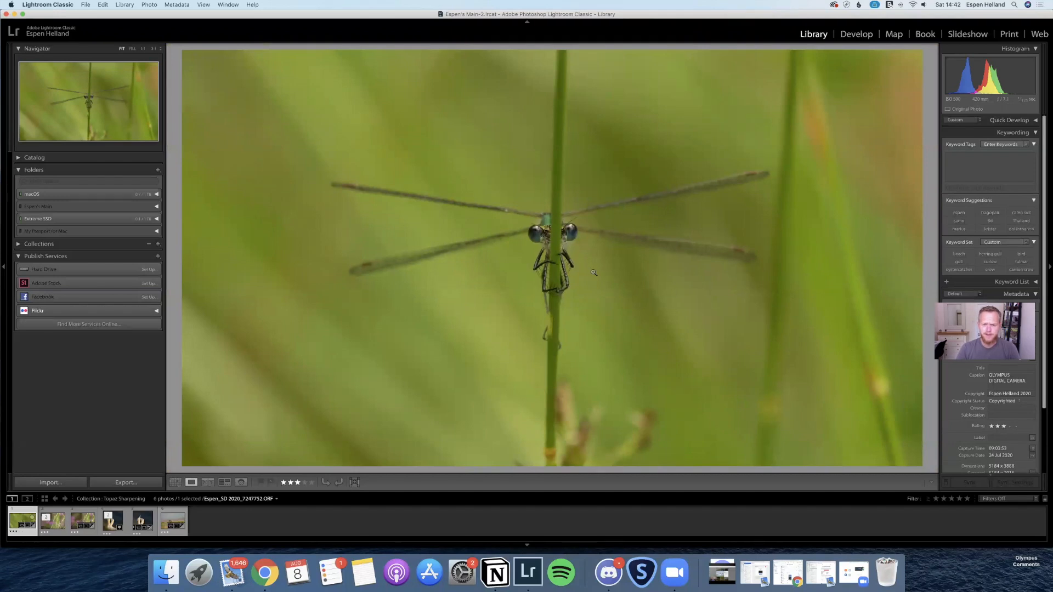
{"action": "mouse_move", "coordinate": [550, 237]}
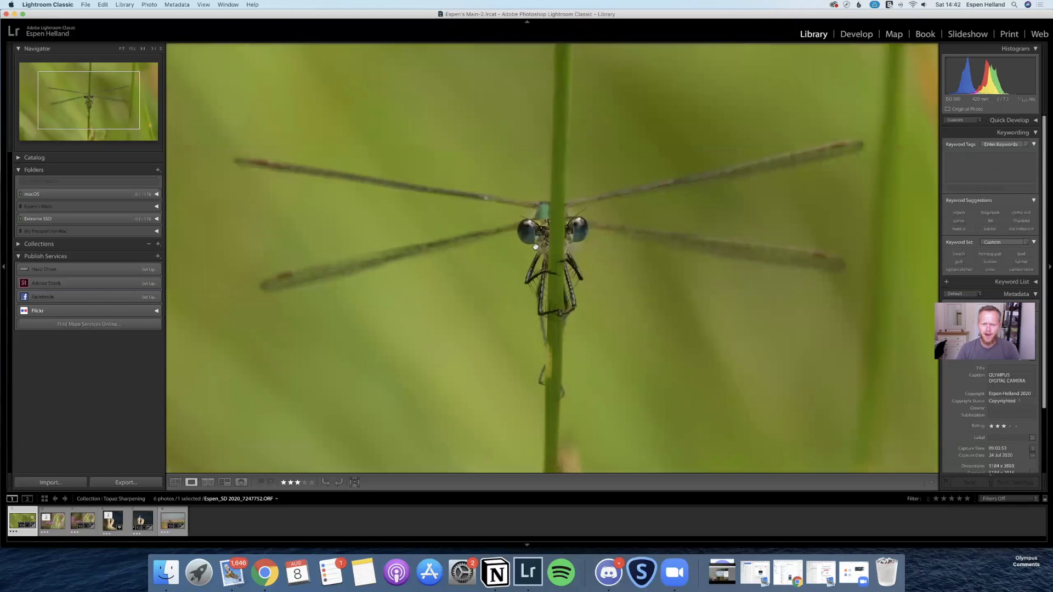
{"action": "mouse_move", "coordinate": [548, 268]}
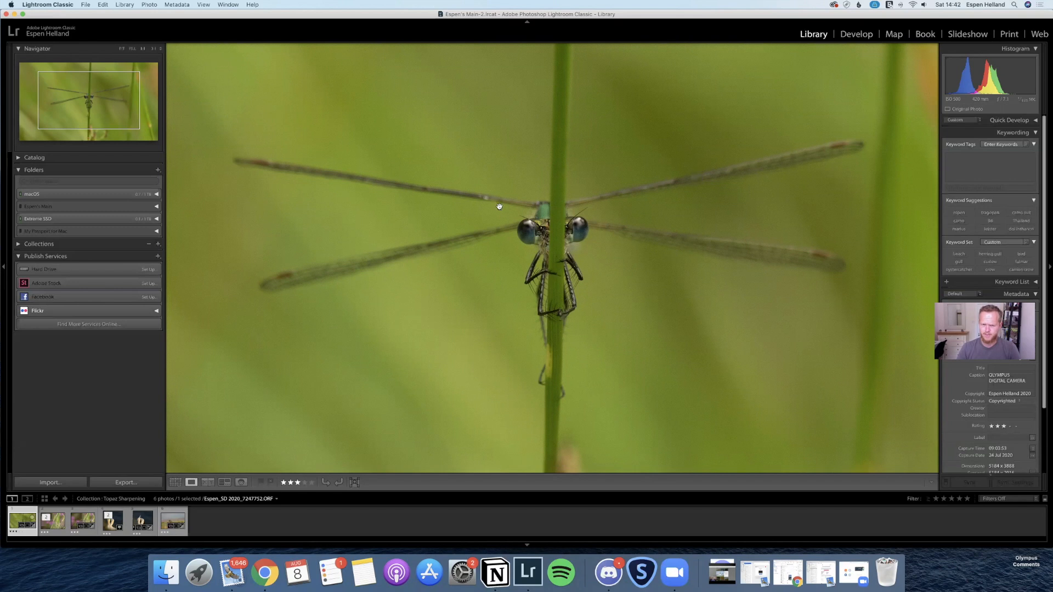
{"action": "mouse_move", "coordinate": [384, 203]}
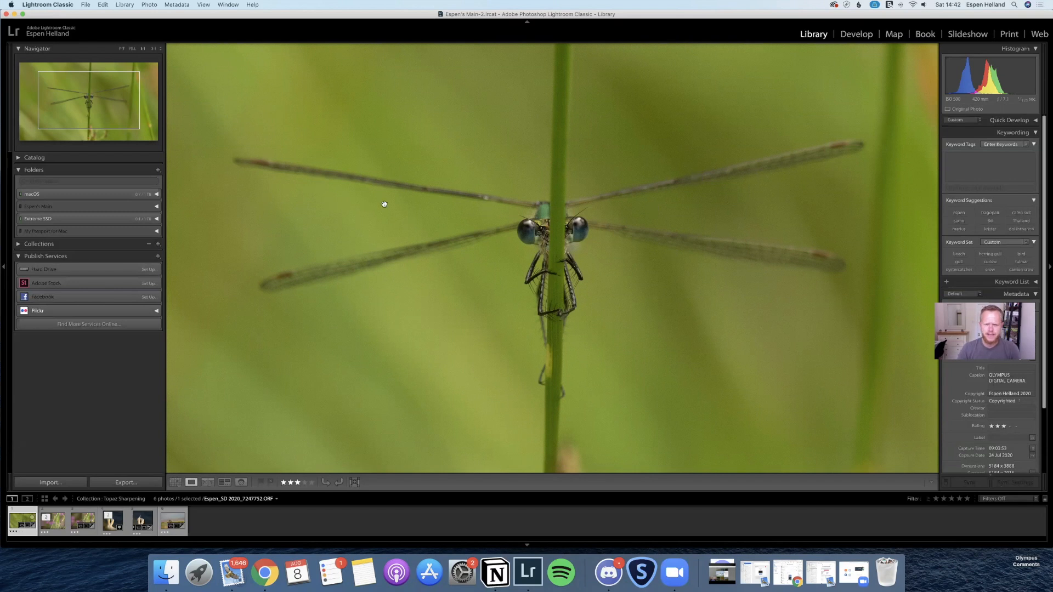
{"action": "mouse_move", "coordinate": [386, 148]}
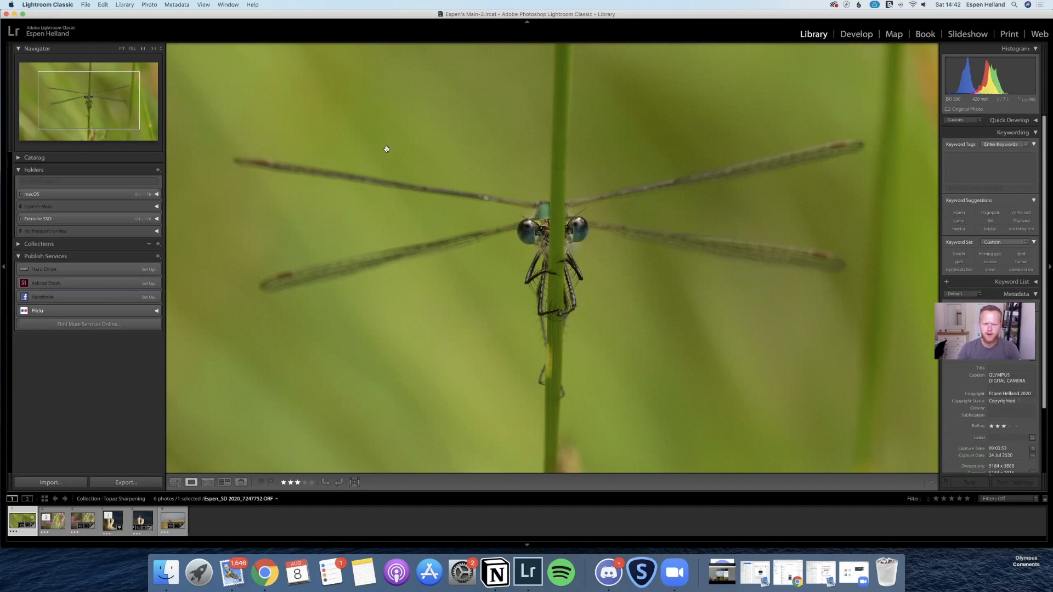
{"action": "mouse_move", "coordinate": [667, 223]}
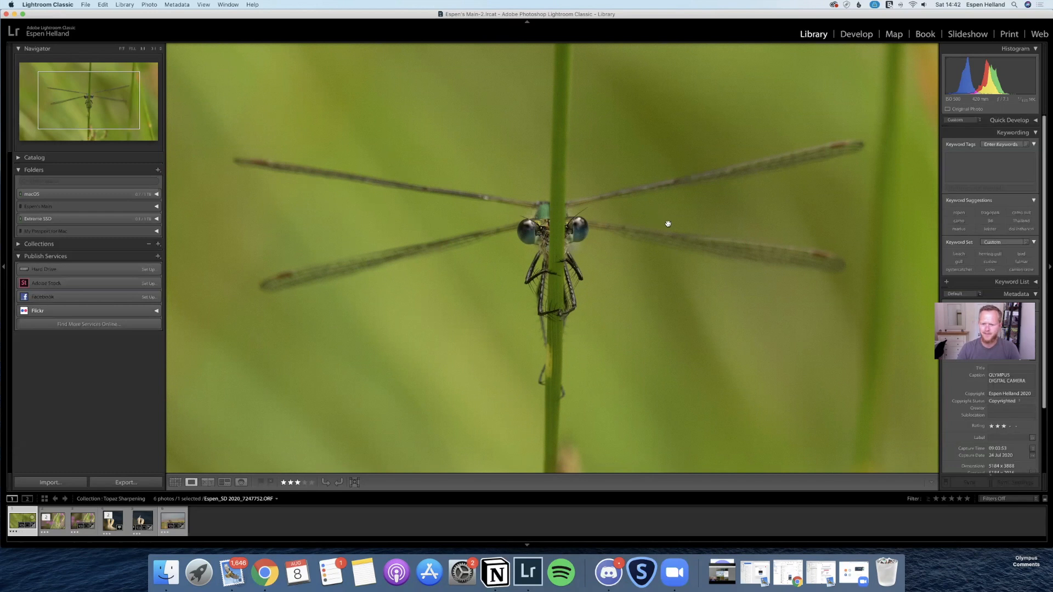
{"action": "mouse_move", "coordinate": [609, 291]}
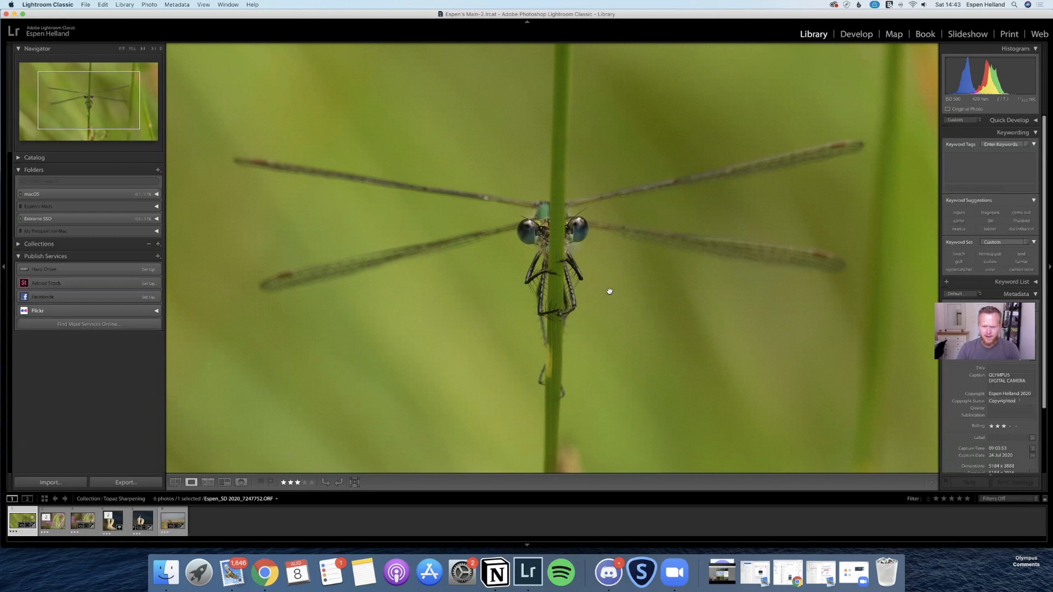
Edit a copy of the damselfly in Sharpen AI with auto Focus mode and render the preview.
{"action": "right_click", "coordinate": [609, 290]}
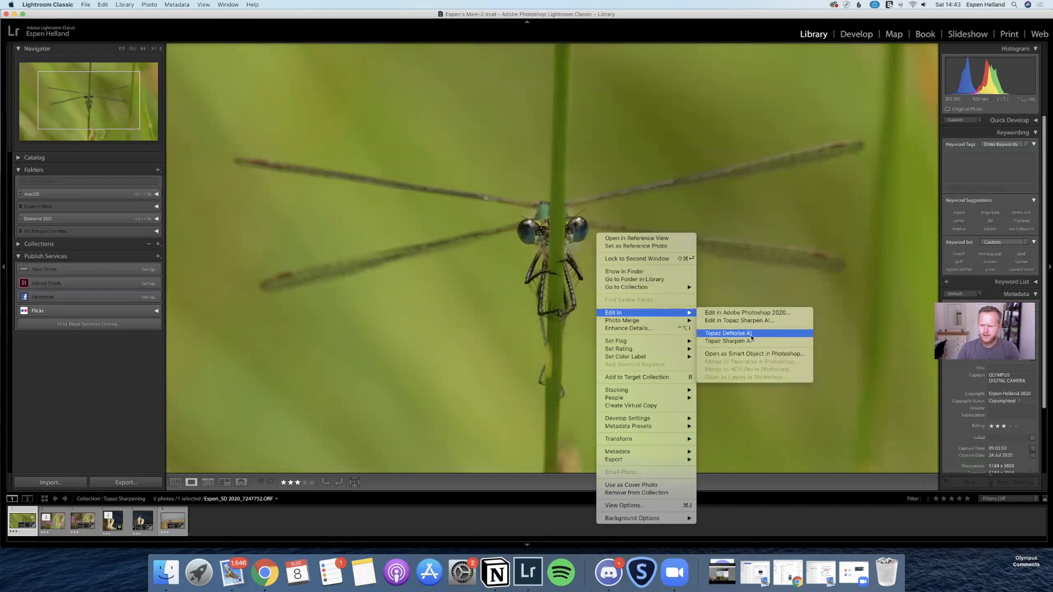
{"action": "left_click", "coordinate": [726, 340]}
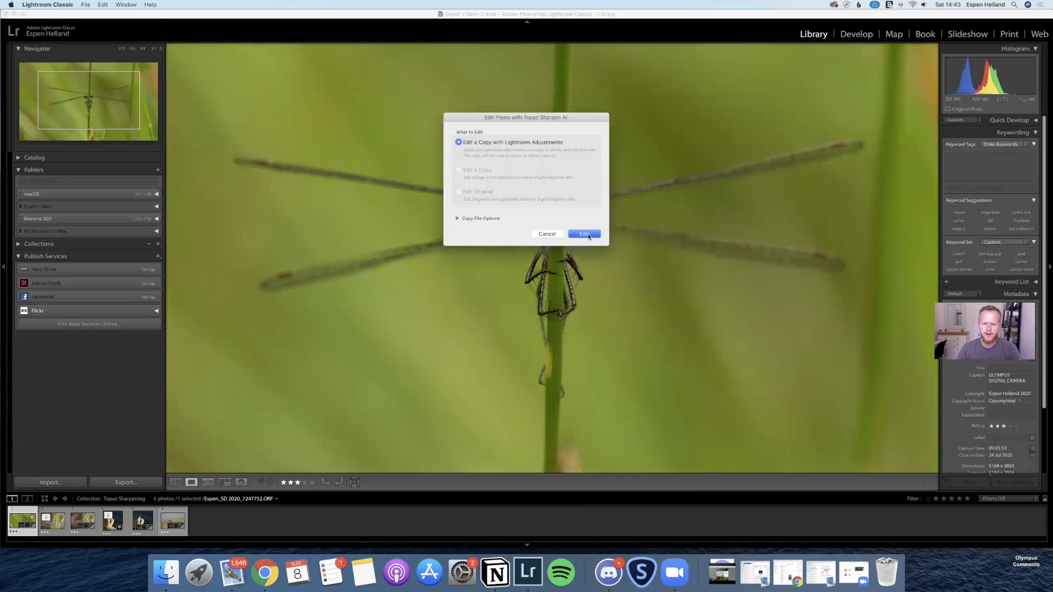
{"action": "left_click", "coordinate": [583, 234]}
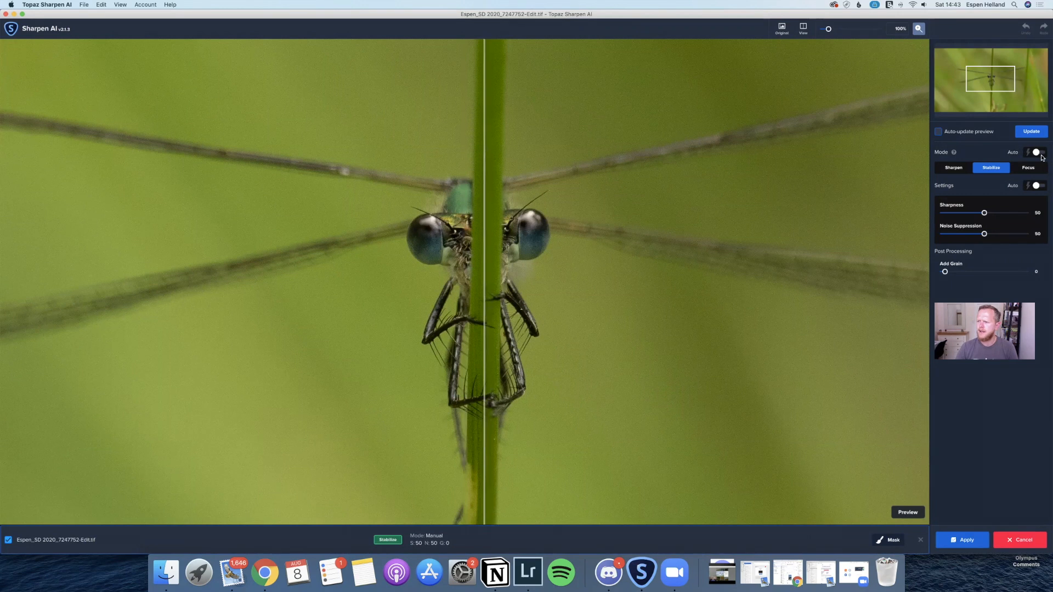
{"action": "left_click", "coordinate": [1037, 152]}
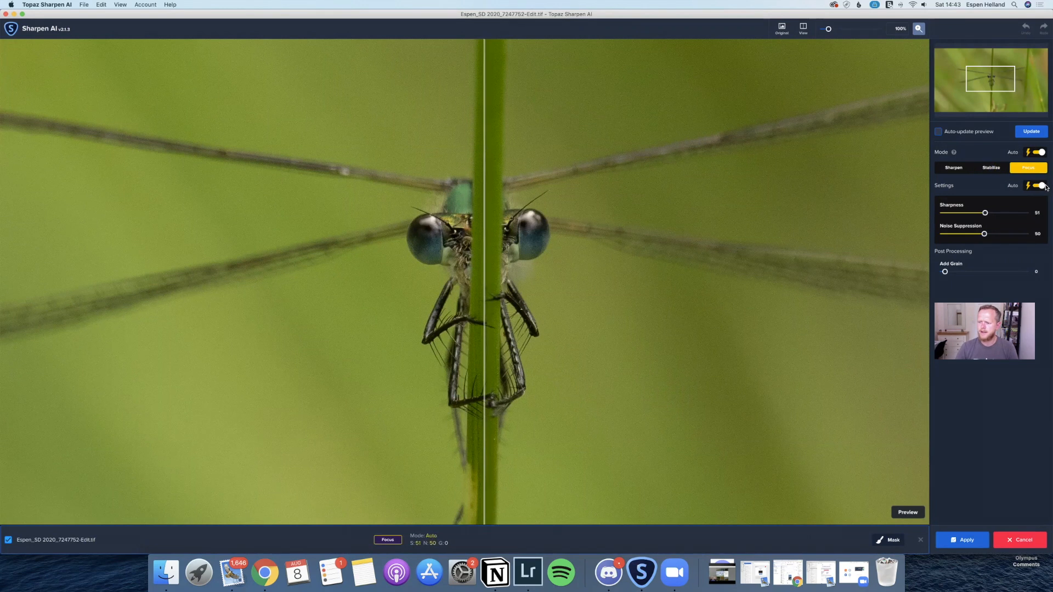
{"action": "mouse_move", "coordinate": [611, 195]}
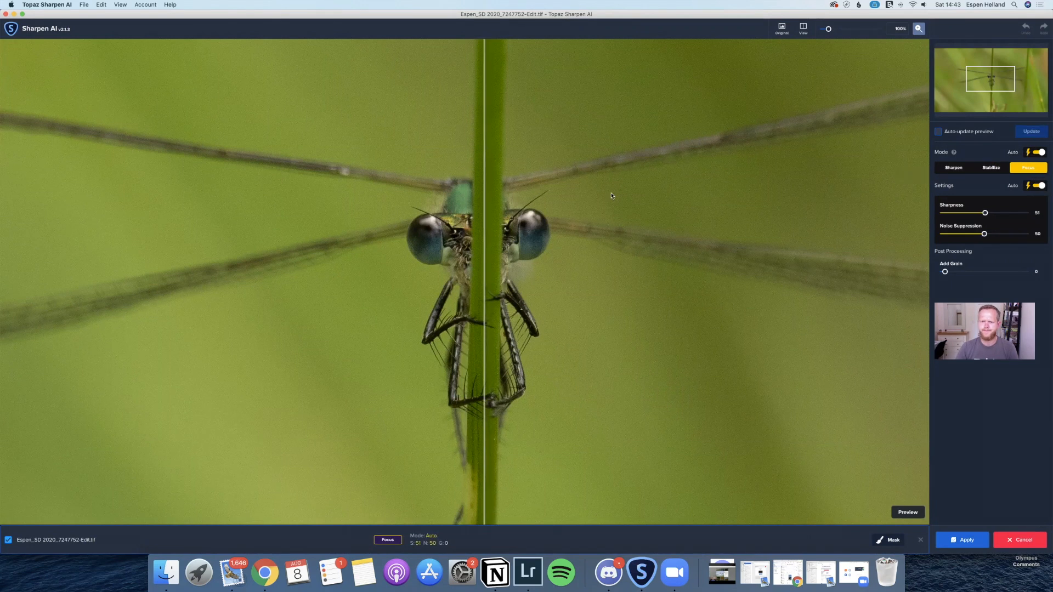
{"action": "left_click", "coordinate": [1031, 131]}
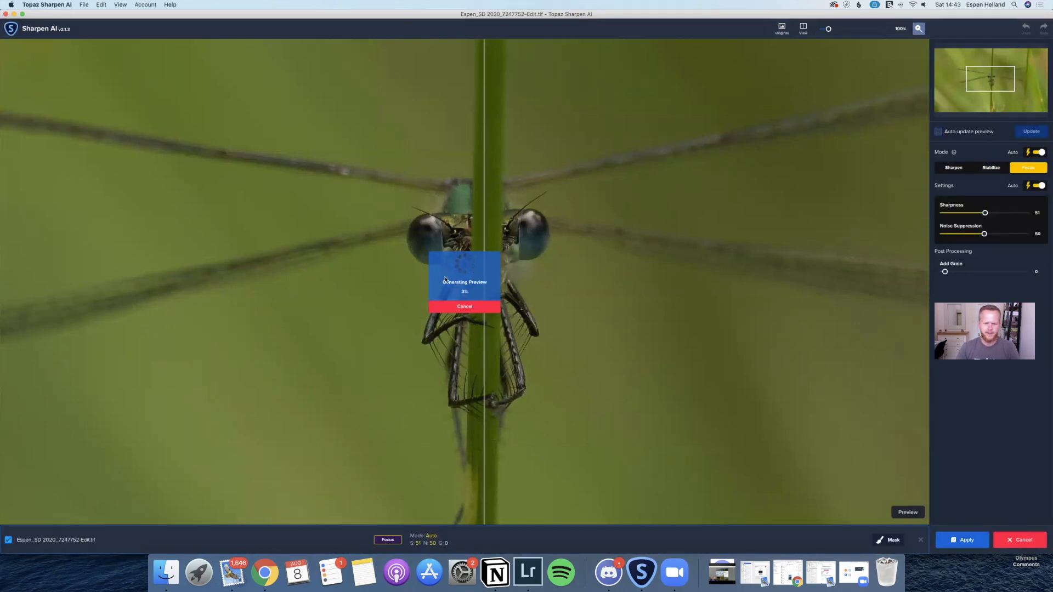
{"action": "mouse_move", "coordinate": [571, 315]}
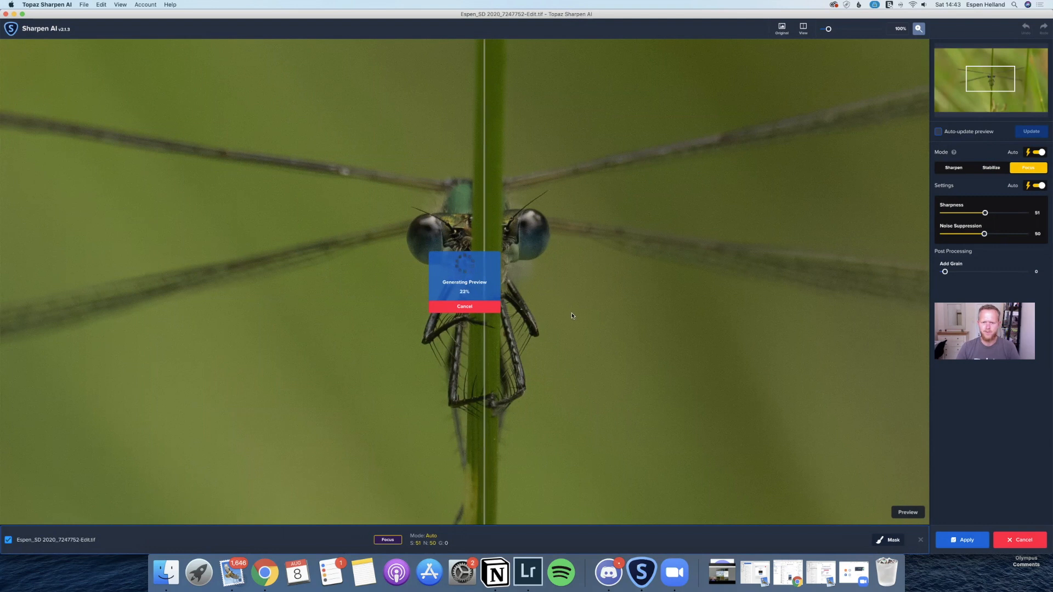
{"action": "mouse_move", "coordinate": [583, 199]}
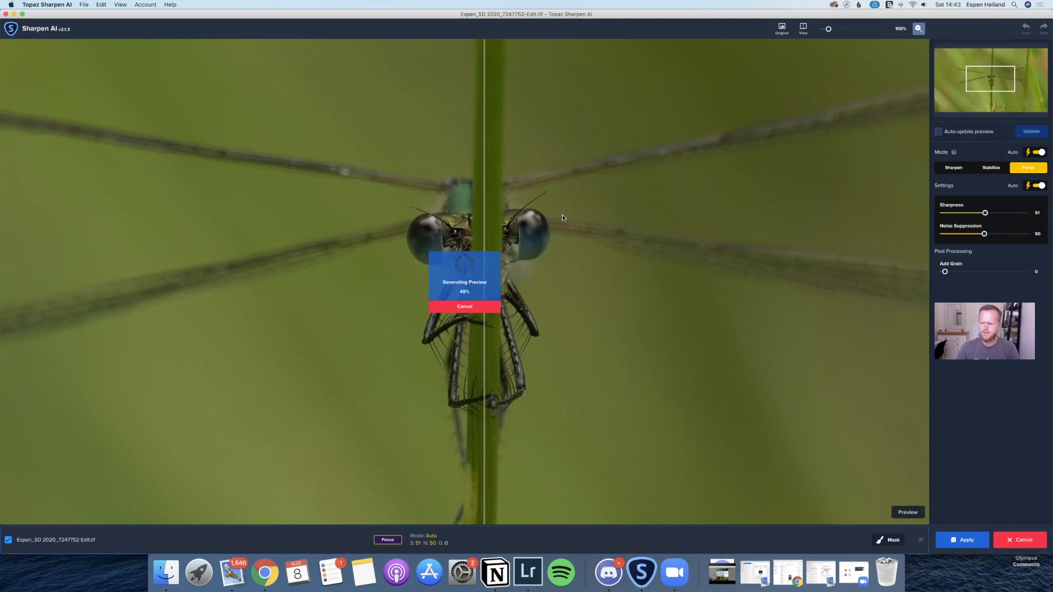
{"action": "mouse_move", "coordinate": [788, 166]}
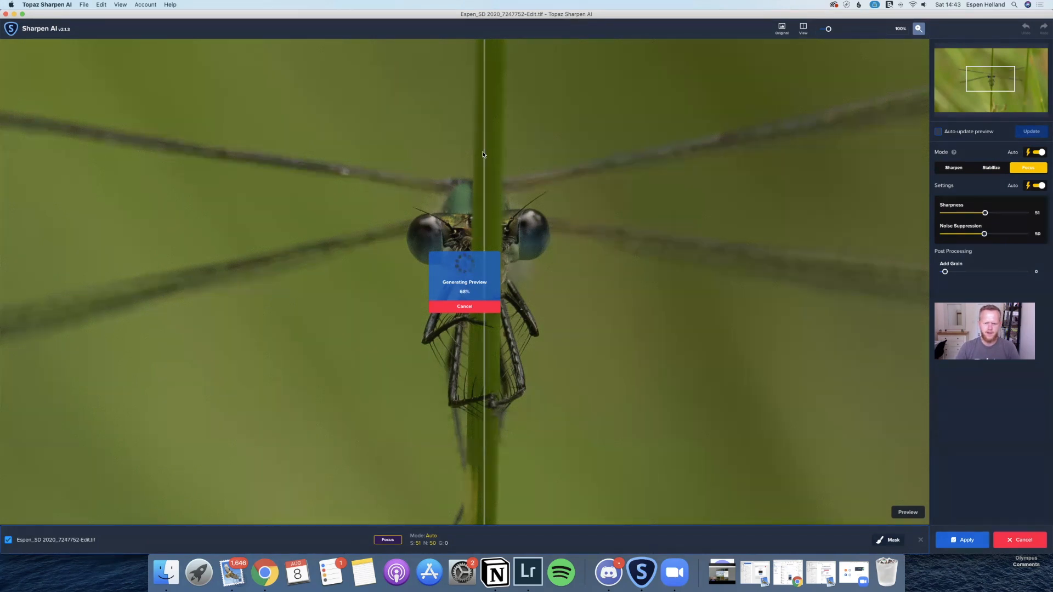
{"action": "mouse_move", "coordinate": [739, 378]}
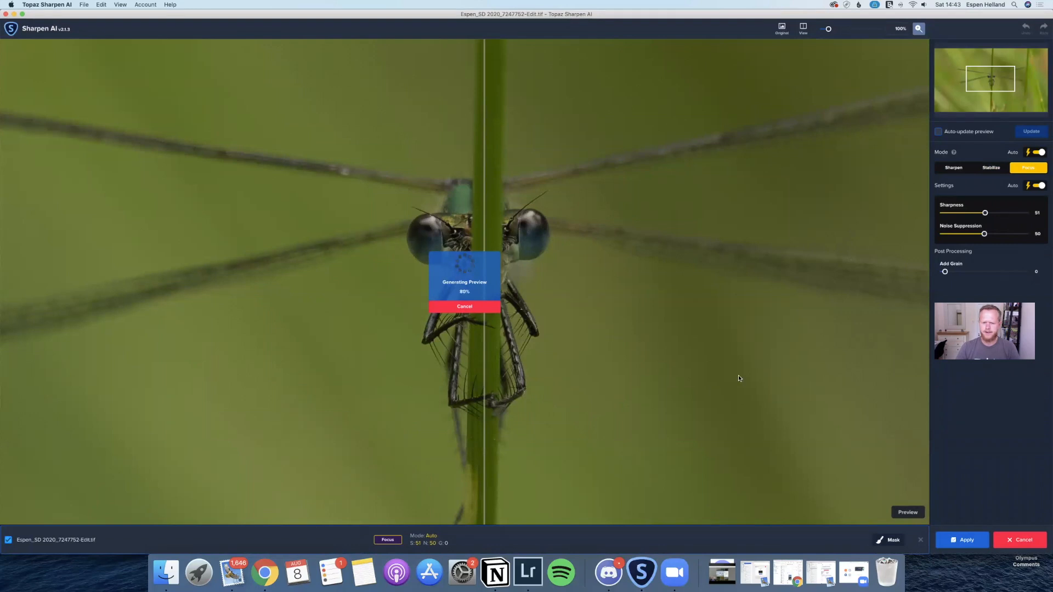
{"action": "mouse_move", "coordinate": [670, 334]}
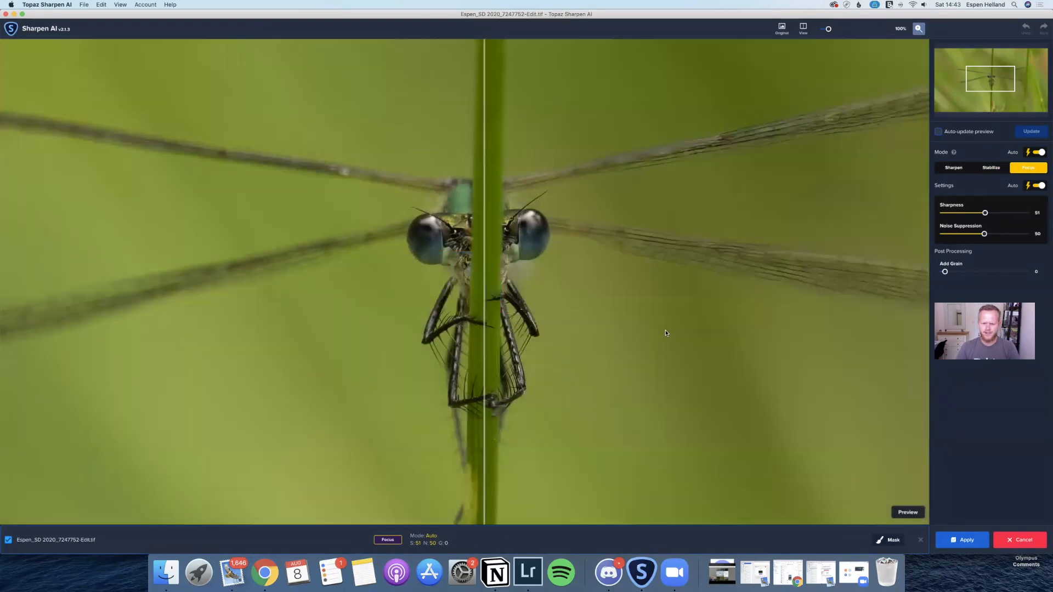
{"action": "mouse_move", "coordinate": [743, 141]}
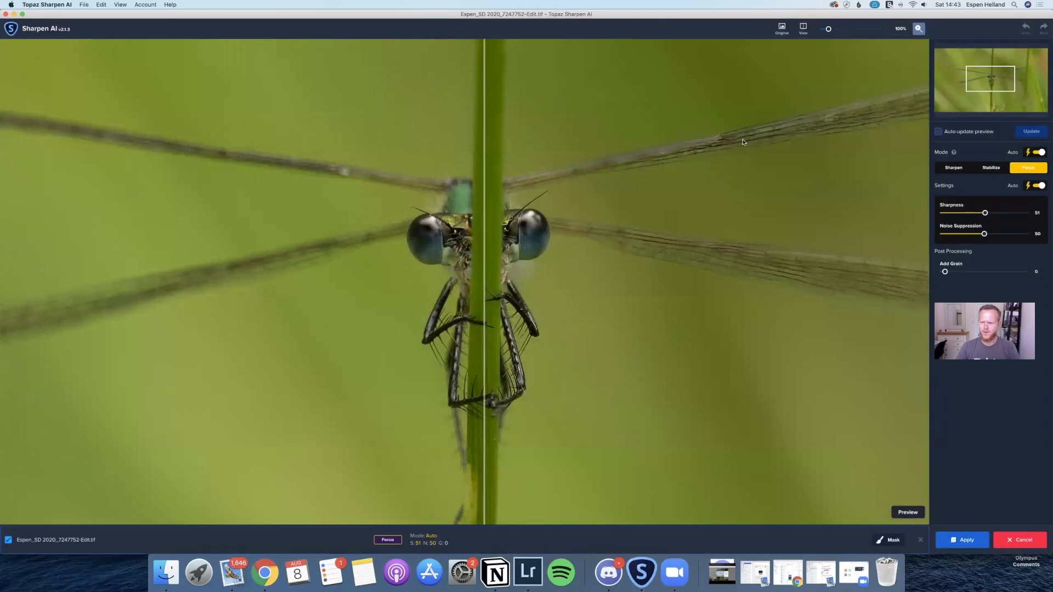
{"action": "mouse_move", "coordinate": [581, 172]}
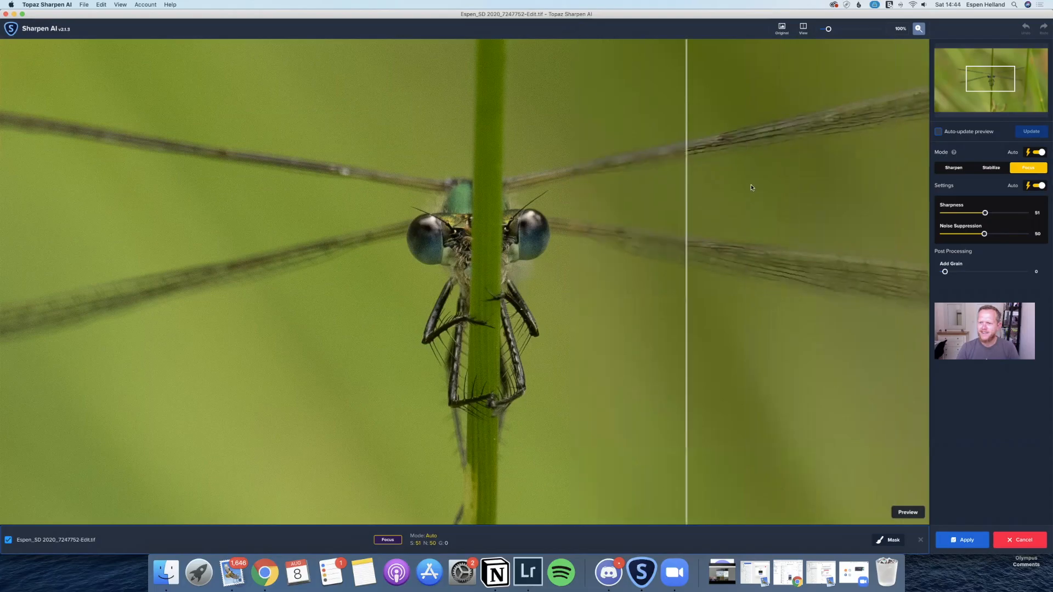
{"action": "mouse_move", "coordinate": [640, 185]}
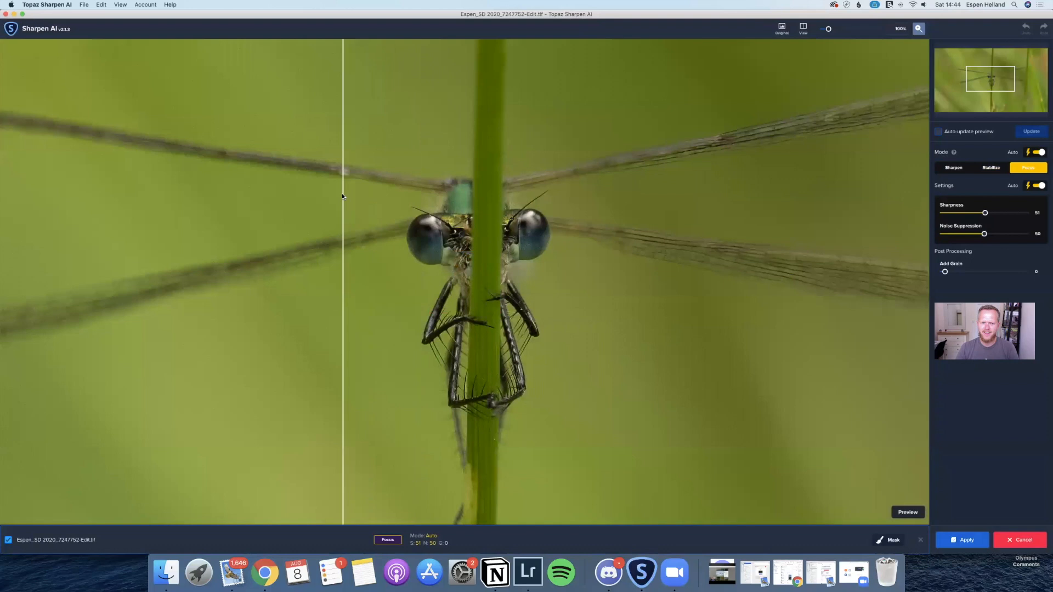
{"action": "mouse_move", "coordinate": [455, 355]}
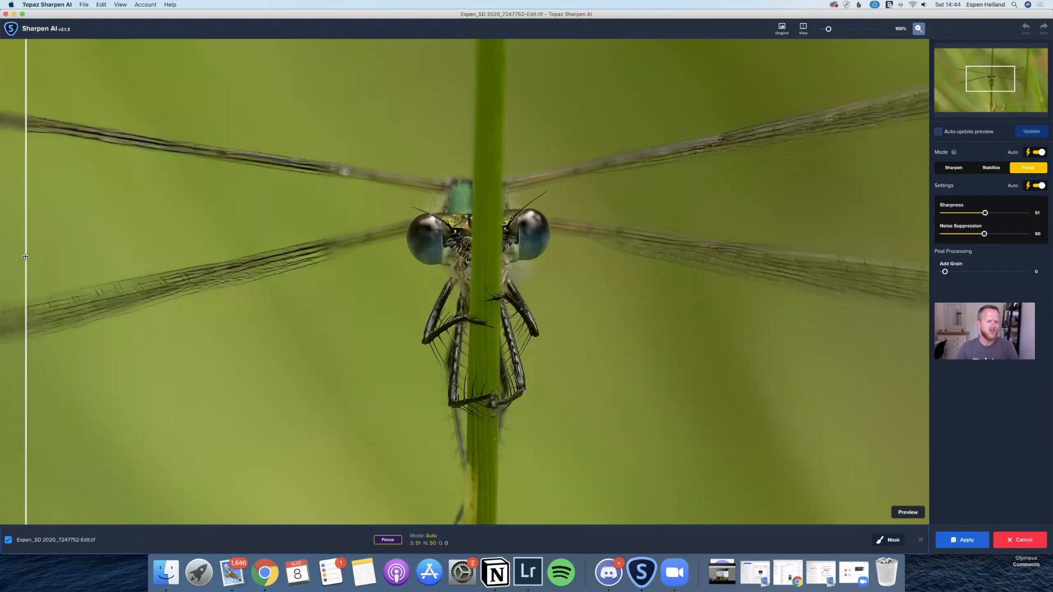
{"action": "left_click_drag", "start_coordinate": [27, 257], "coordinate": [334, 257]}
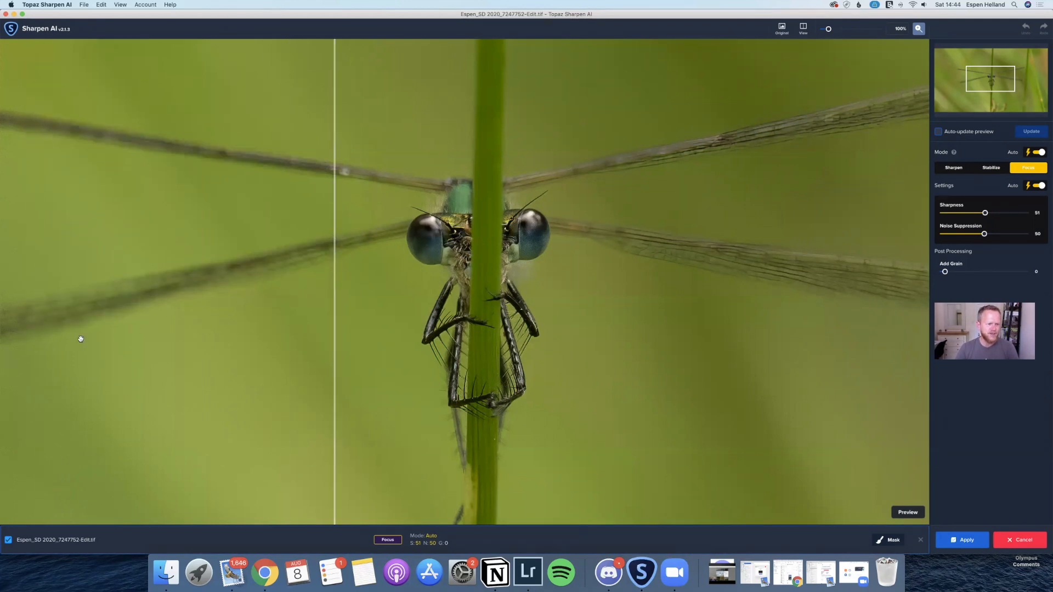
{"action": "mouse_move", "coordinate": [351, 181]}
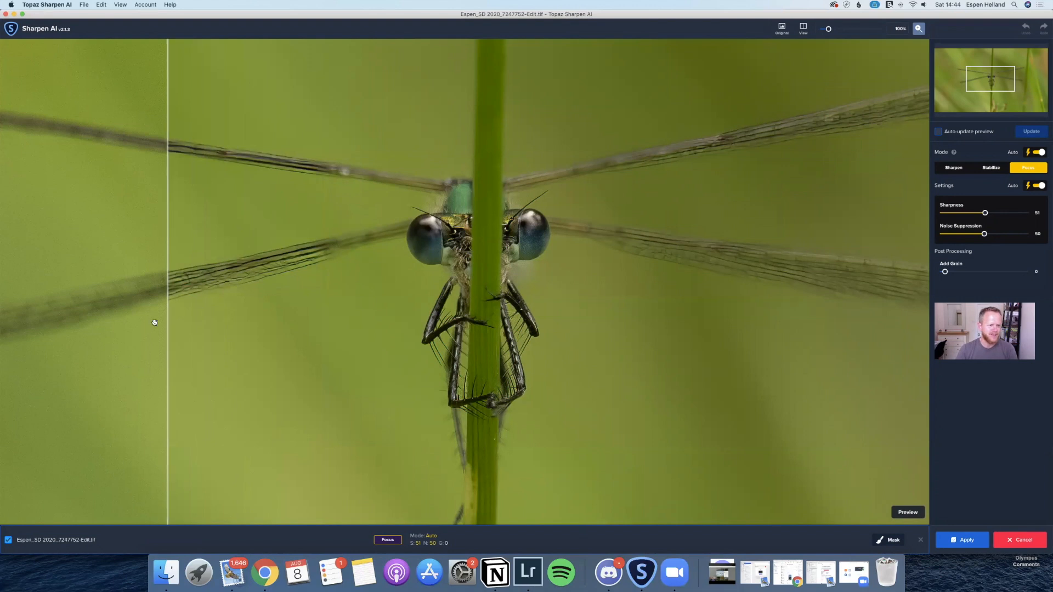
{"action": "mouse_move", "coordinate": [179, 283]}
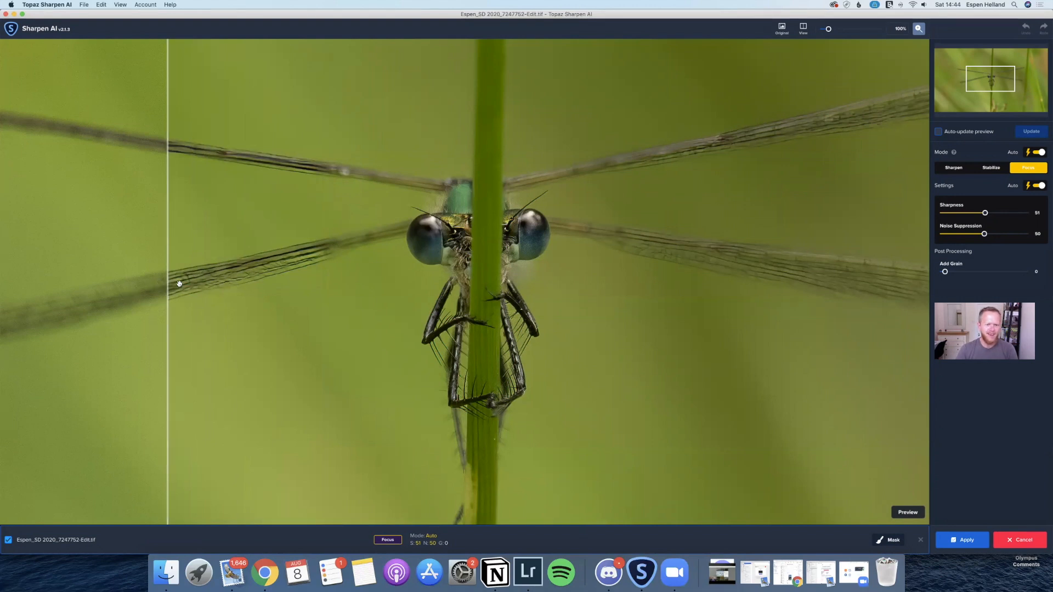
{"action": "mouse_move", "coordinate": [469, 241]}
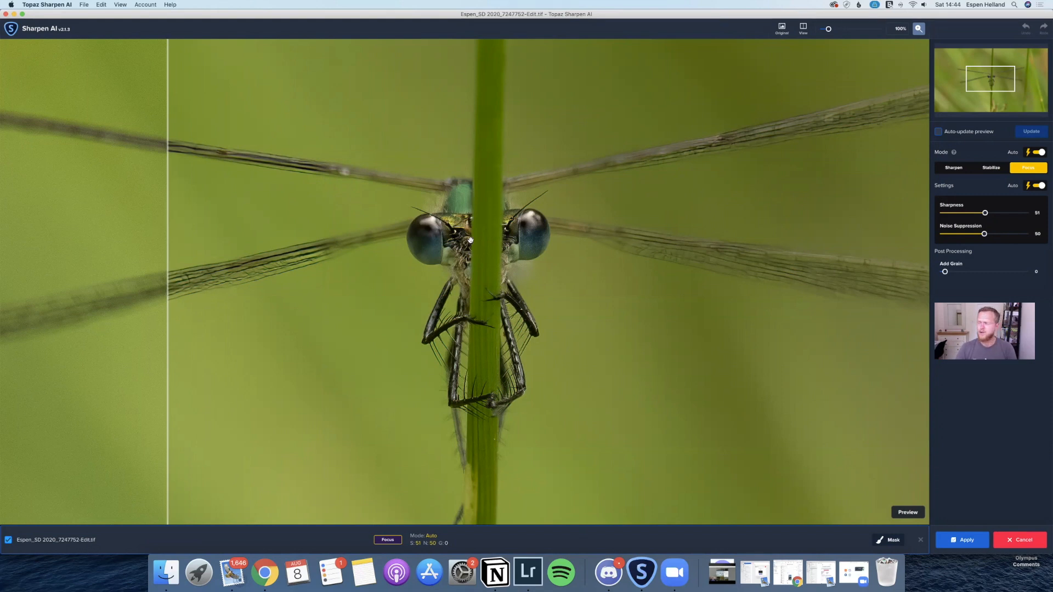
{"action": "mouse_move", "coordinate": [472, 248]}
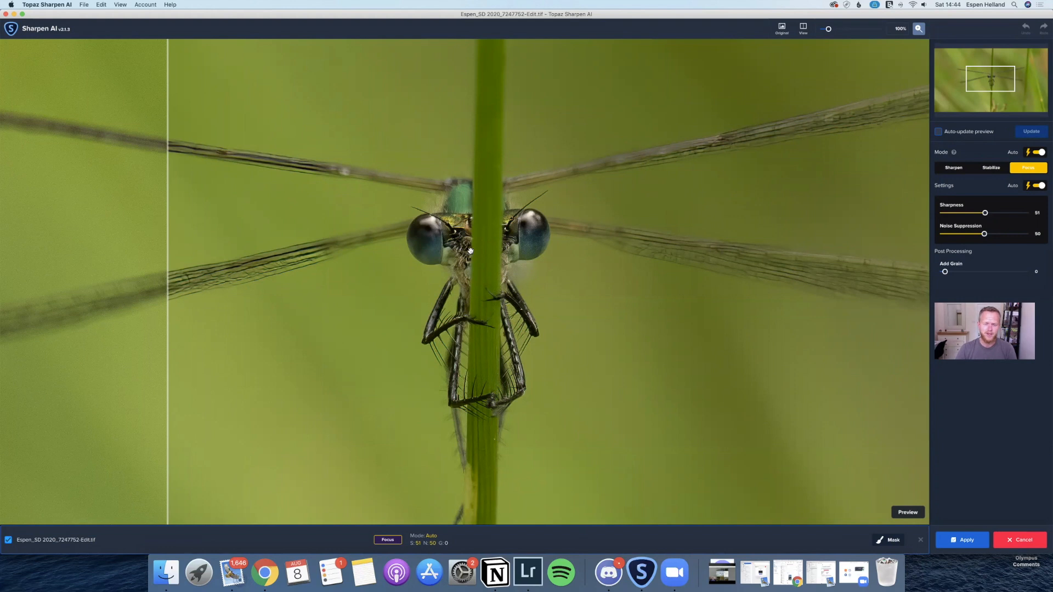
{"action": "mouse_move", "coordinate": [473, 251]}
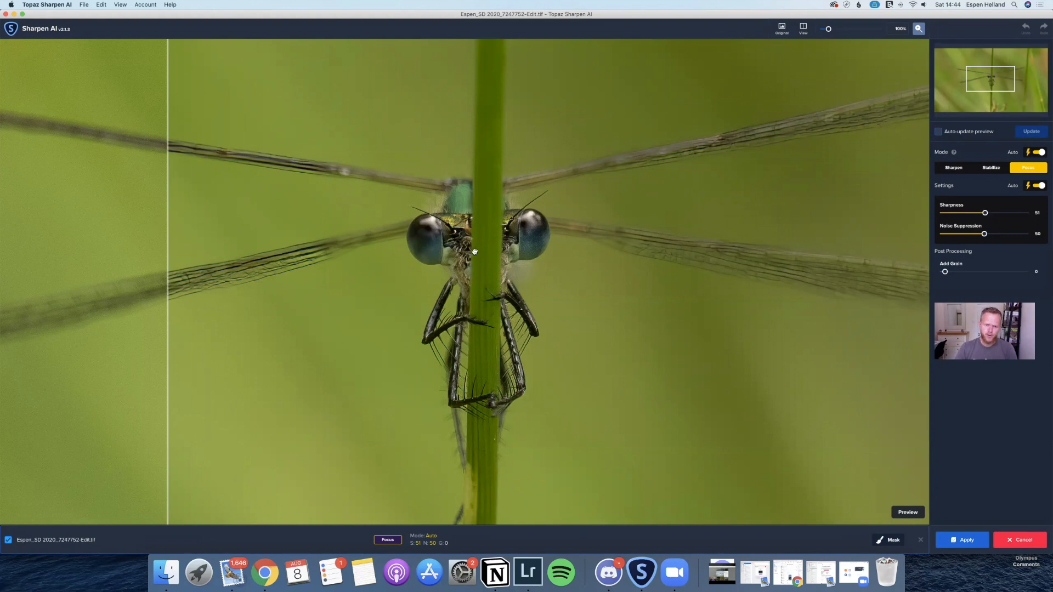
{"action": "mouse_move", "coordinate": [476, 251]}
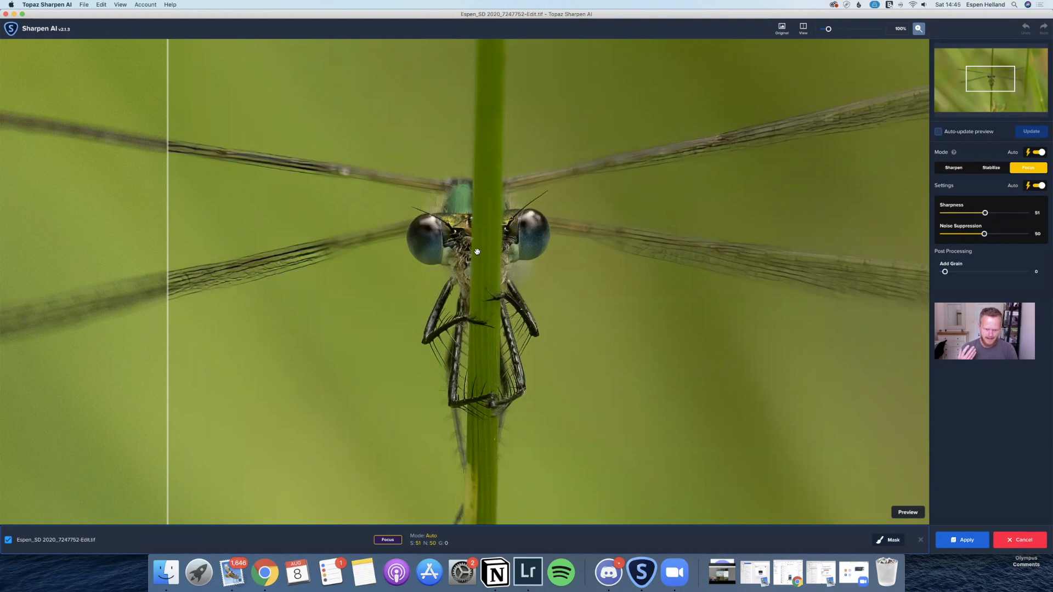
{"action": "mouse_move", "coordinate": [515, 219]}
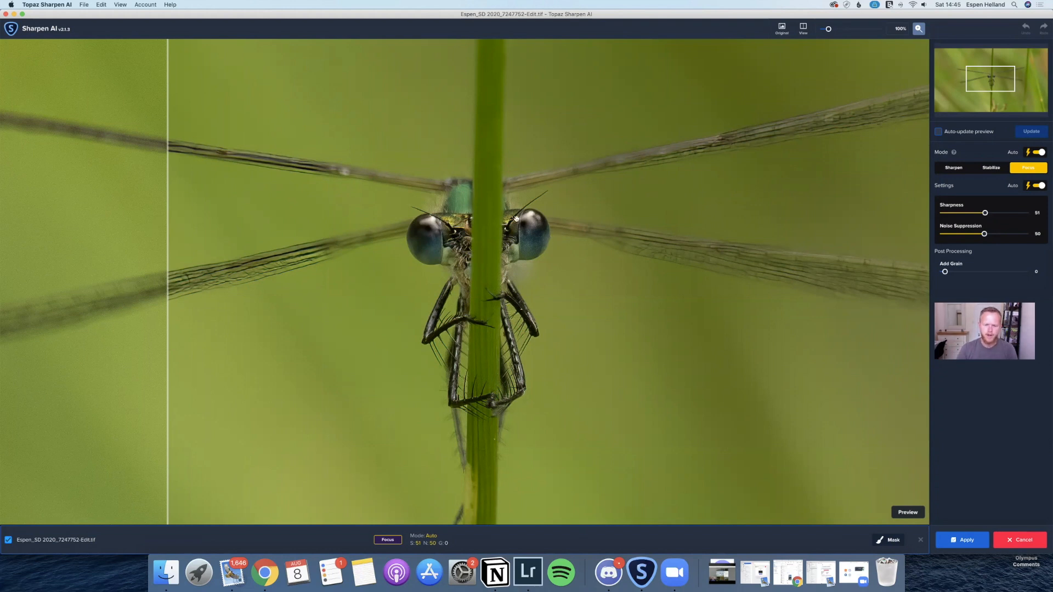
{"action": "mouse_move", "coordinate": [530, 247]}
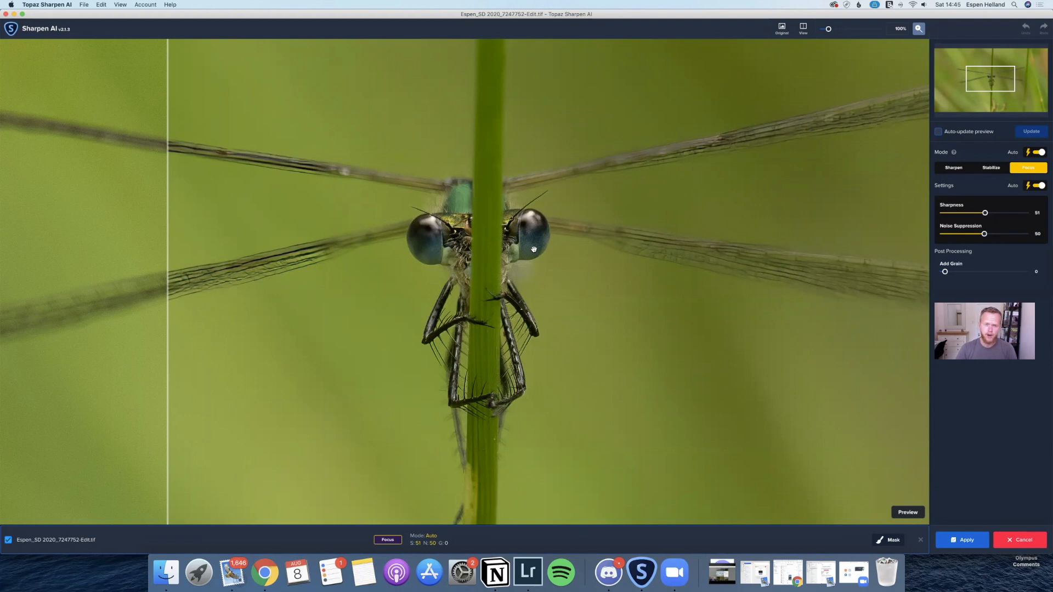
{"action": "mouse_move", "coordinate": [464, 266]}
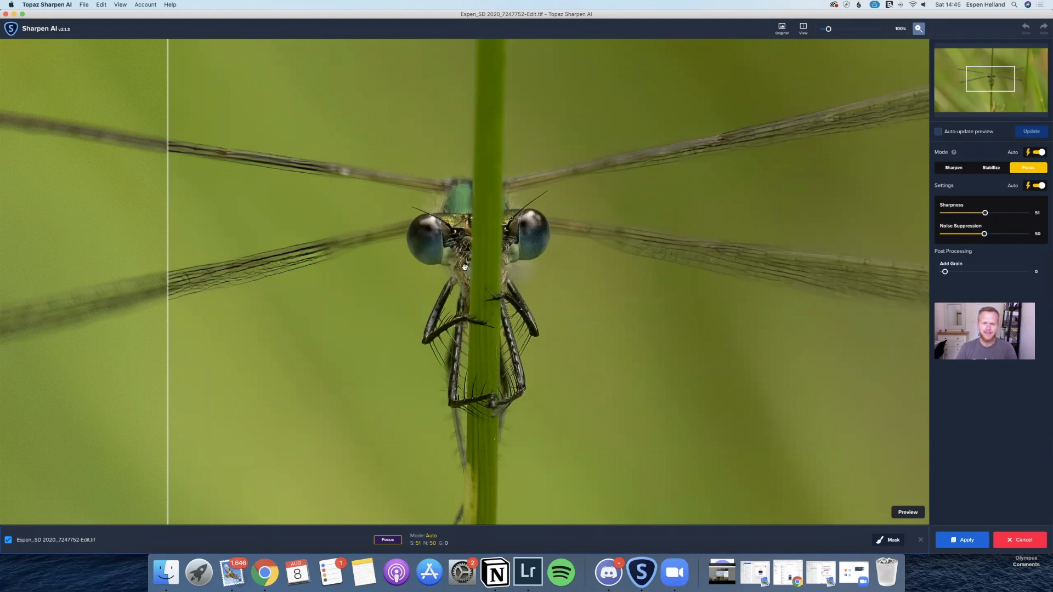
{"action": "mouse_move", "coordinate": [912, 257]}
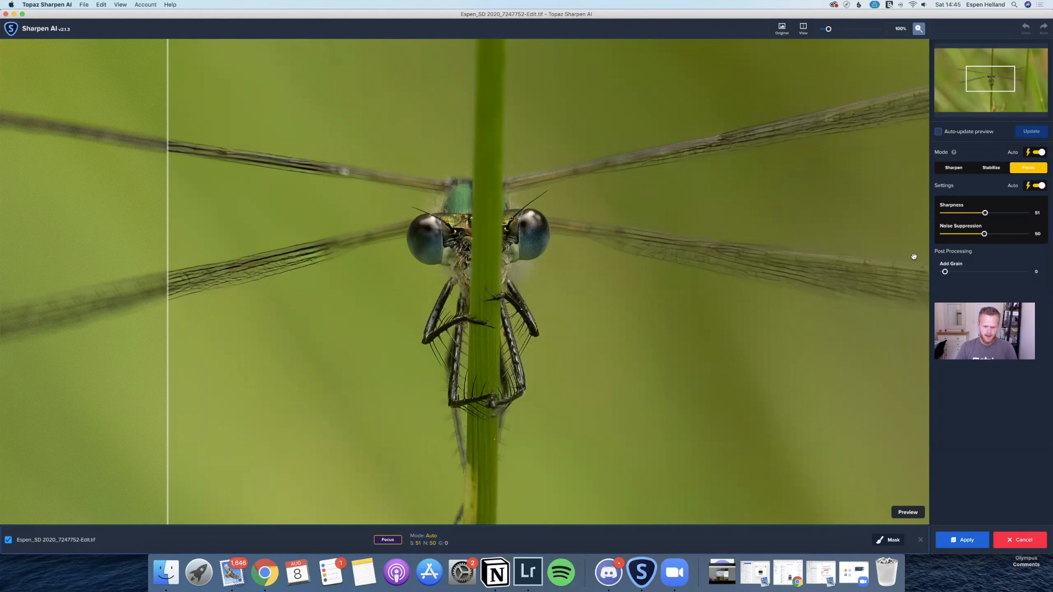
{"action": "mouse_move", "coordinate": [374, 233]}
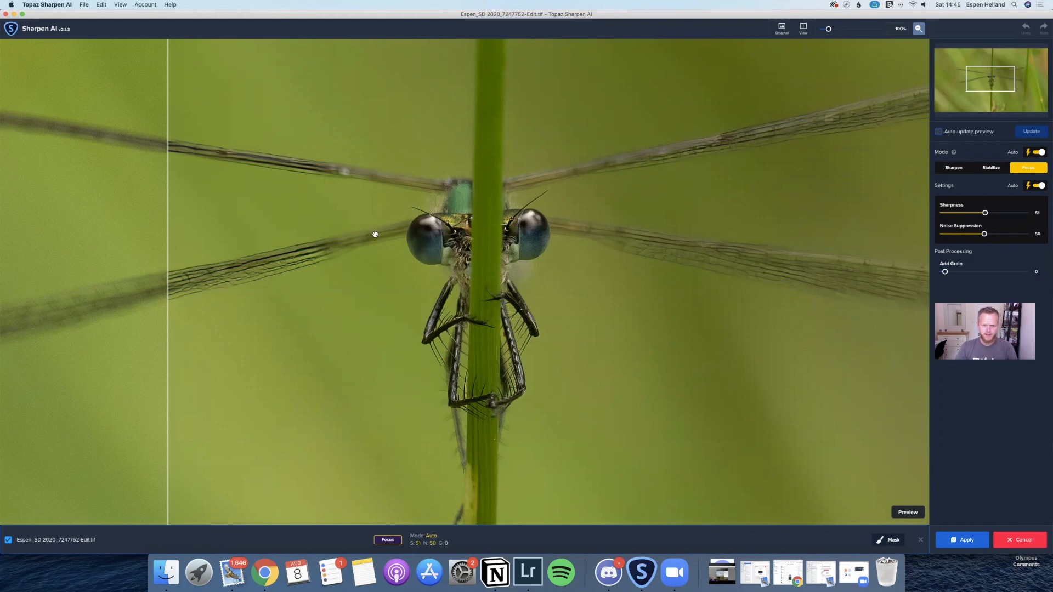
{"action": "mouse_move", "coordinate": [705, 213]}
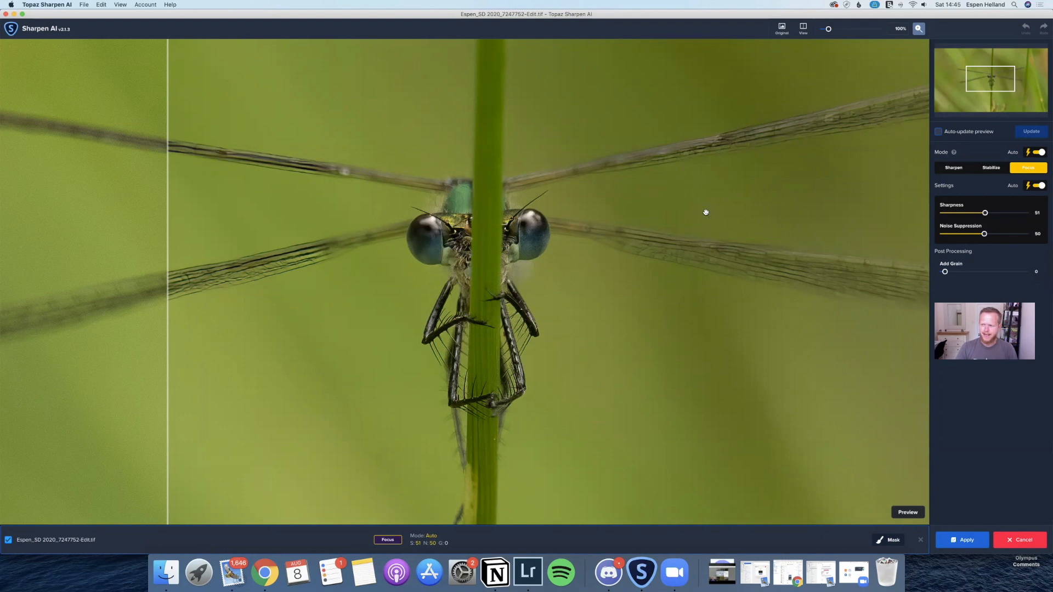
{"action": "mouse_move", "coordinate": [336, 207]}
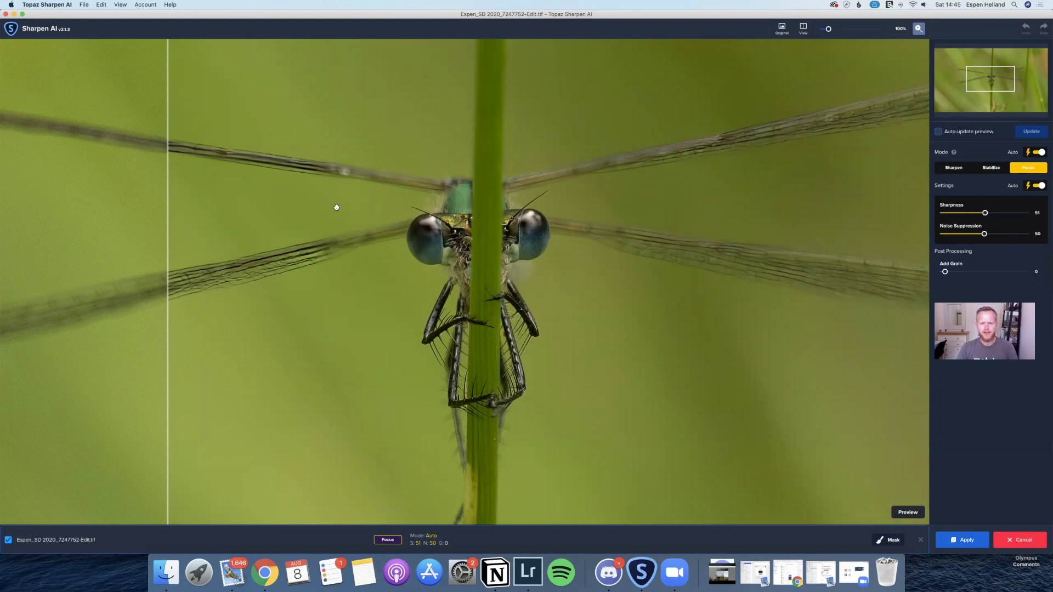
{"action": "mouse_move", "coordinate": [153, 215]}
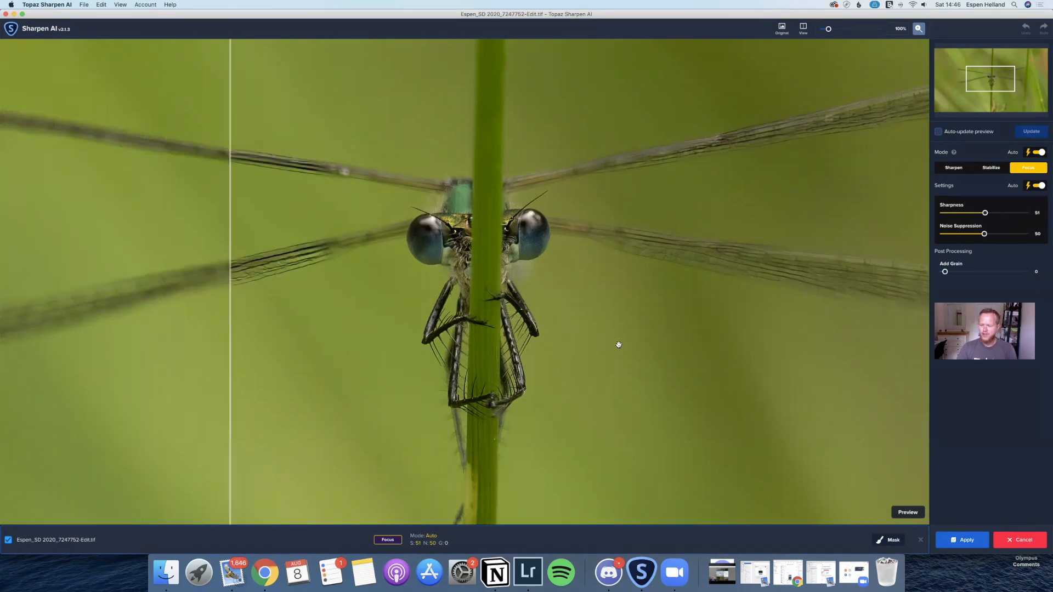
{"action": "mouse_move", "coordinate": [1015, 518]}
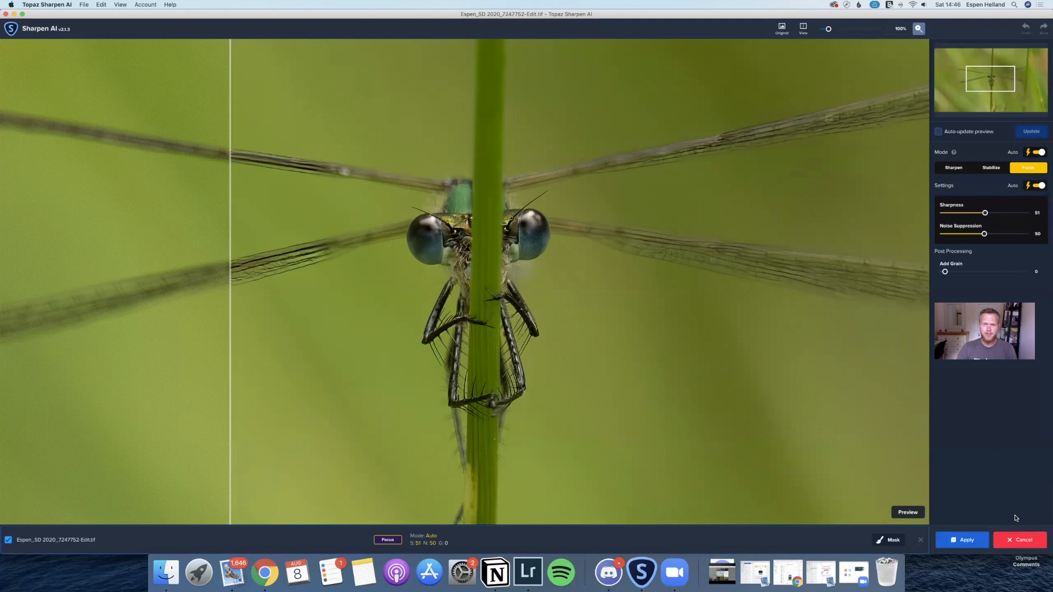
{"action": "mouse_move", "coordinate": [587, 495]}
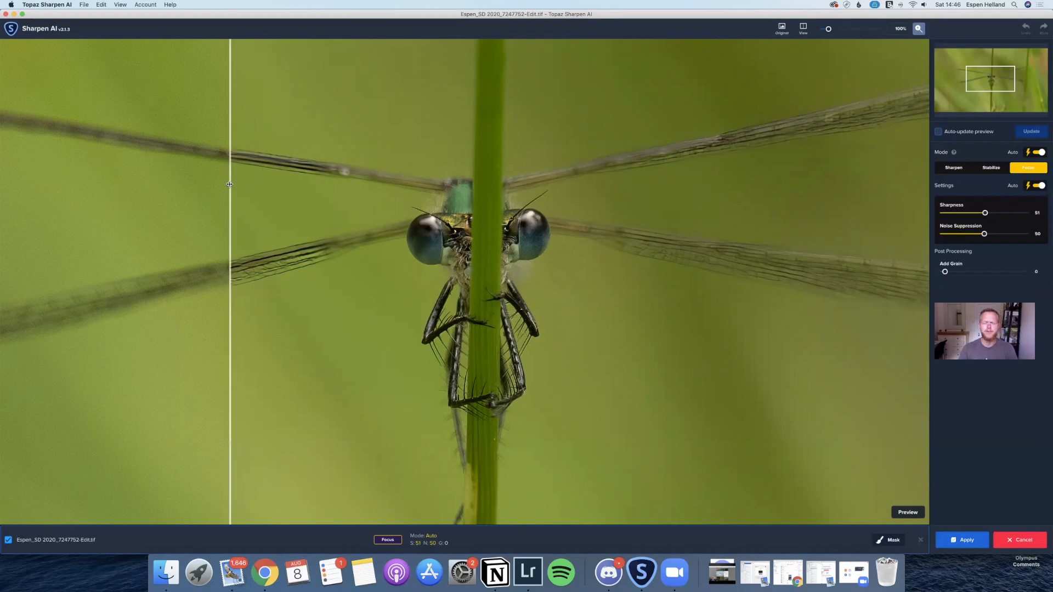
{"action": "mouse_move", "coordinate": [227, 203]}
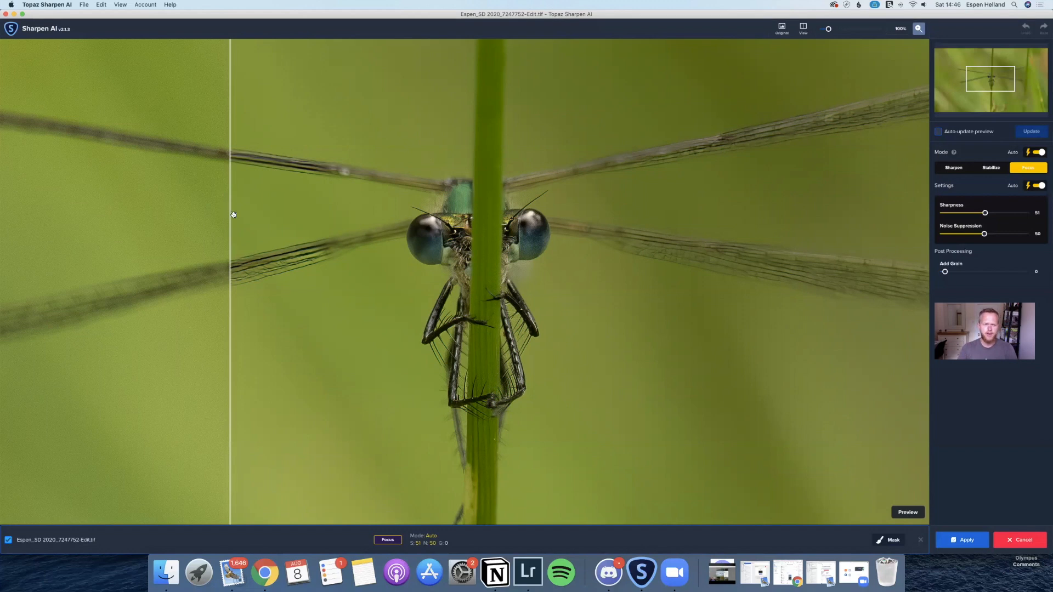
{"action": "mouse_move", "coordinate": [681, 222]}
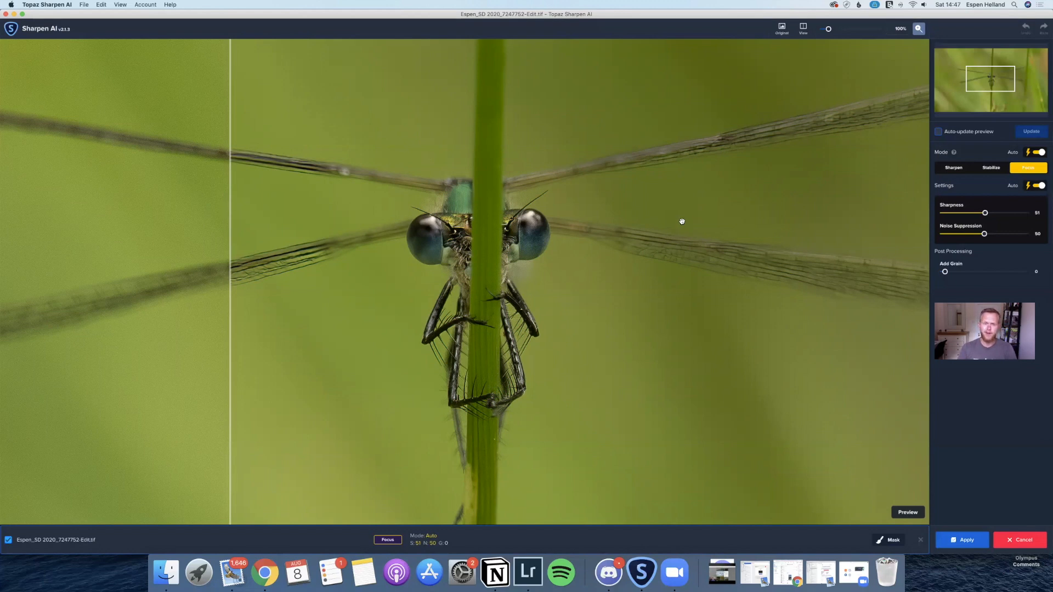
{"action": "mouse_move", "coordinate": [395, 226]}
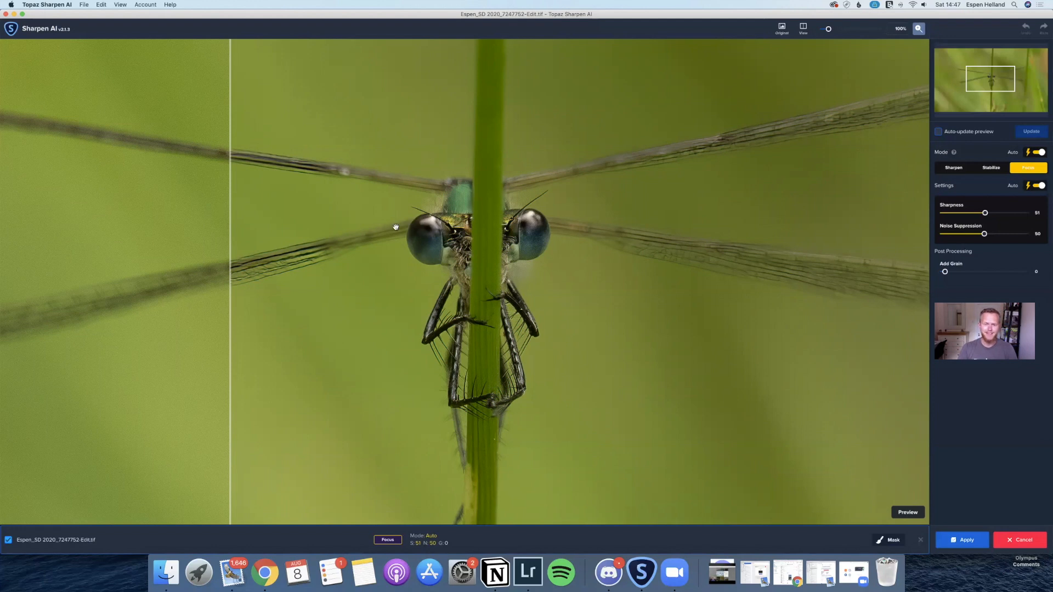
{"action": "mouse_move", "coordinate": [479, 293]}
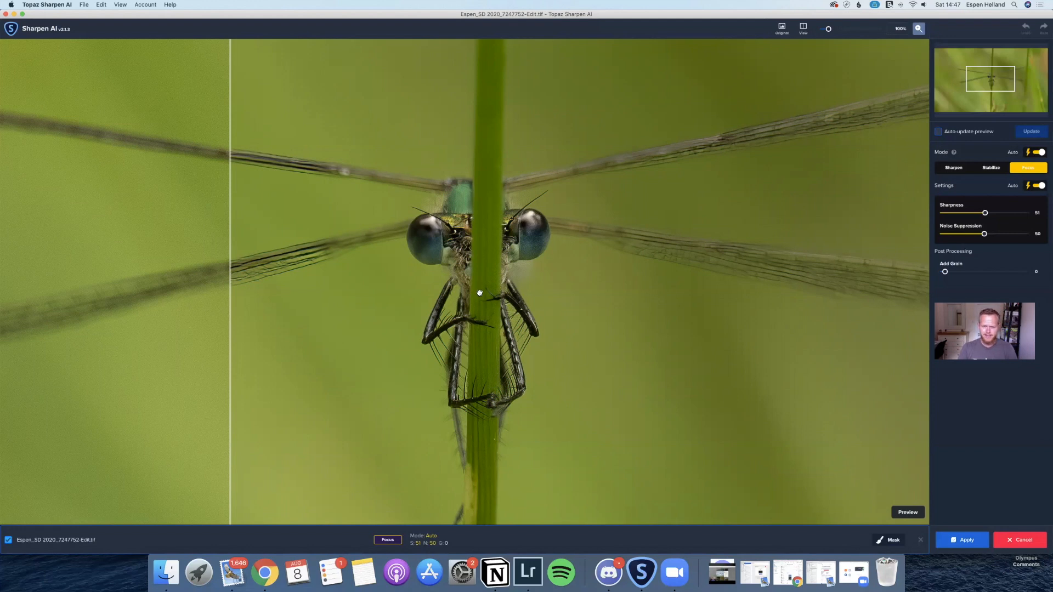
{"action": "mouse_move", "coordinate": [582, 149]}
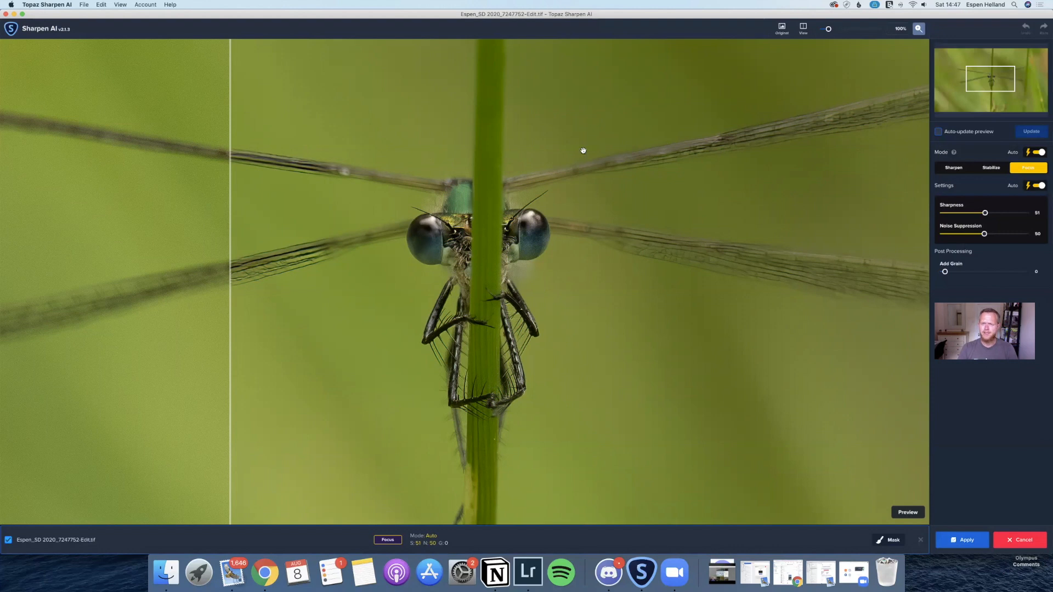
{"action": "mouse_move", "coordinate": [711, 202]}
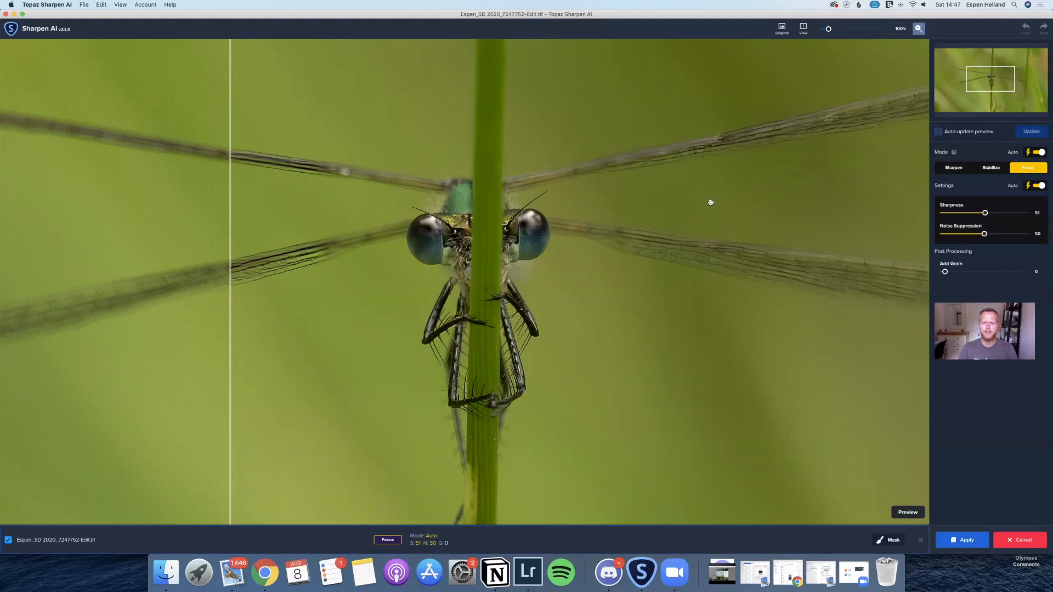
{"action": "mouse_move", "coordinate": [971, 530]}
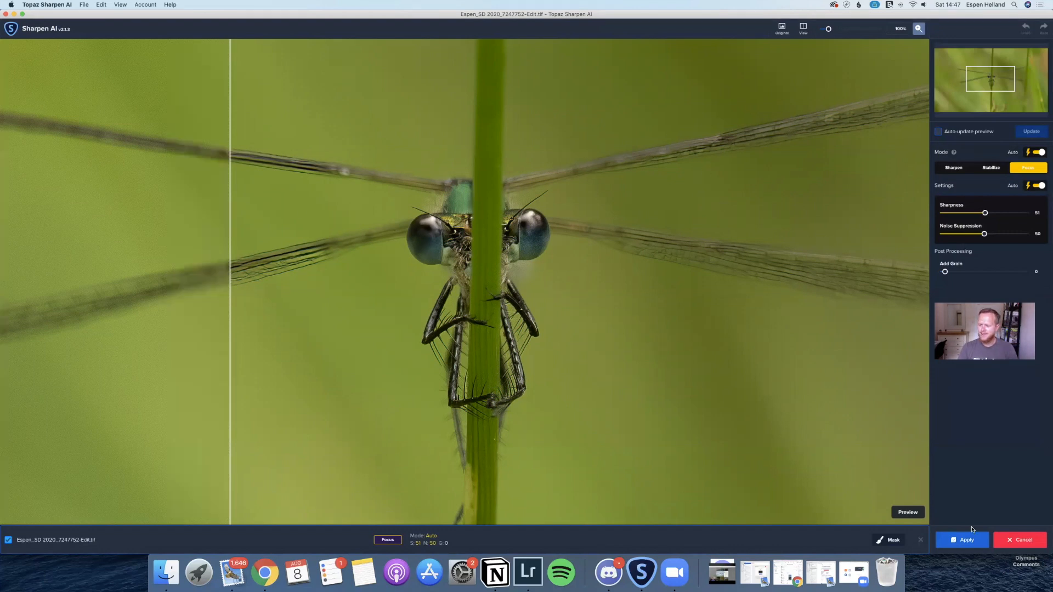
{"action": "left_click", "coordinate": [1021, 539]}
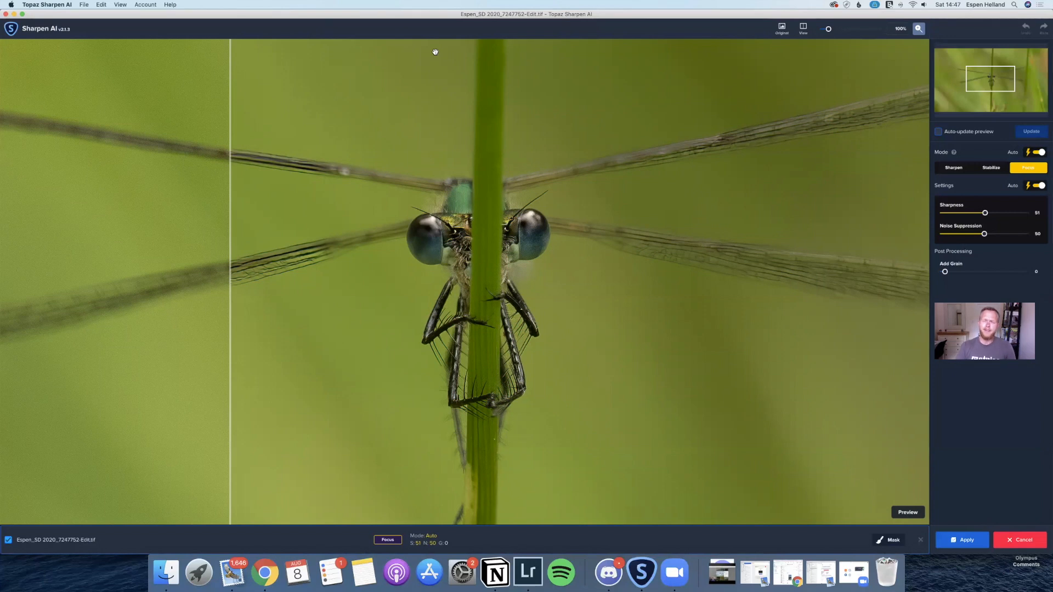
{"action": "mouse_move", "coordinate": [392, 40]}
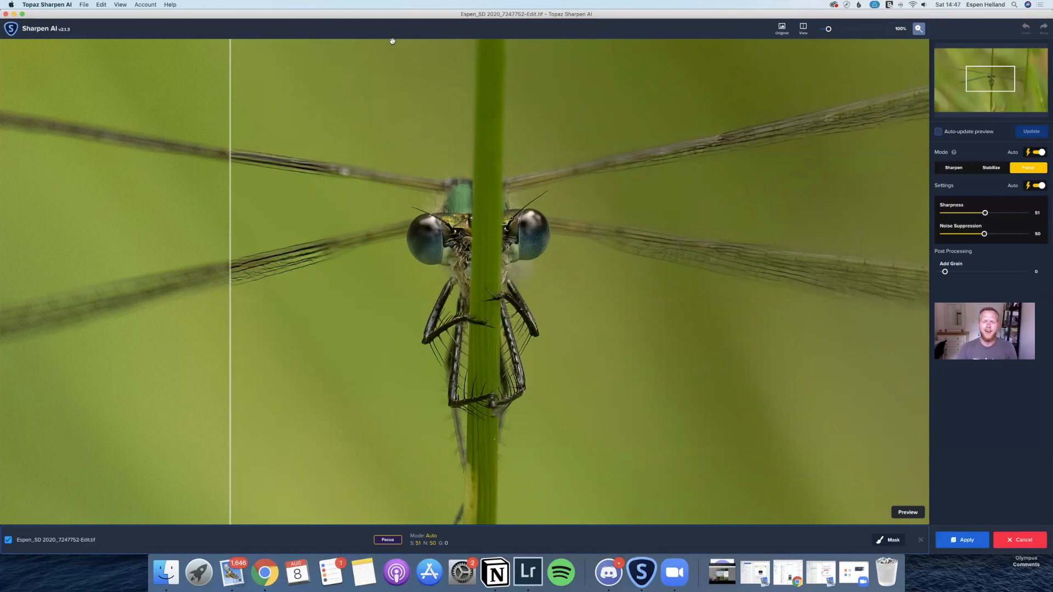
{"action": "mouse_move", "coordinate": [582, 165]}
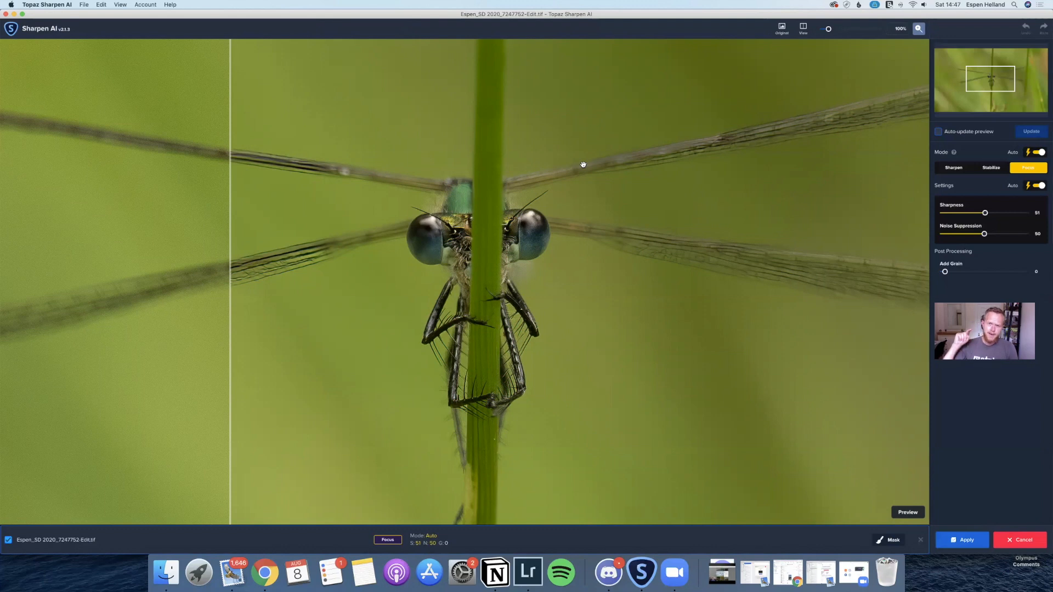
{"action": "mouse_move", "coordinate": [588, 149]}
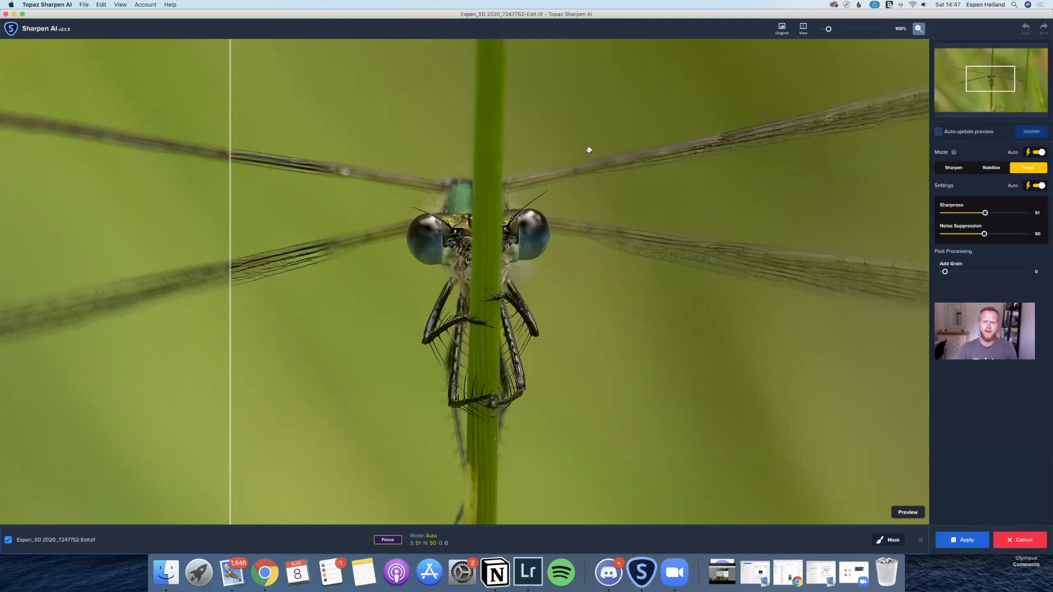
{"action": "mouse_move", "coordinate": [592, 149]}
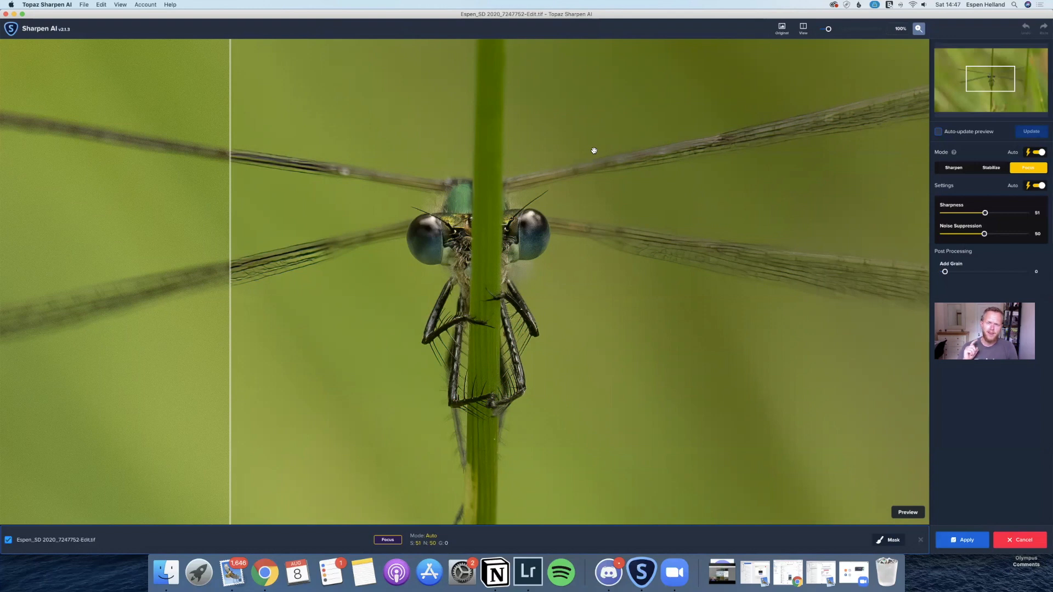